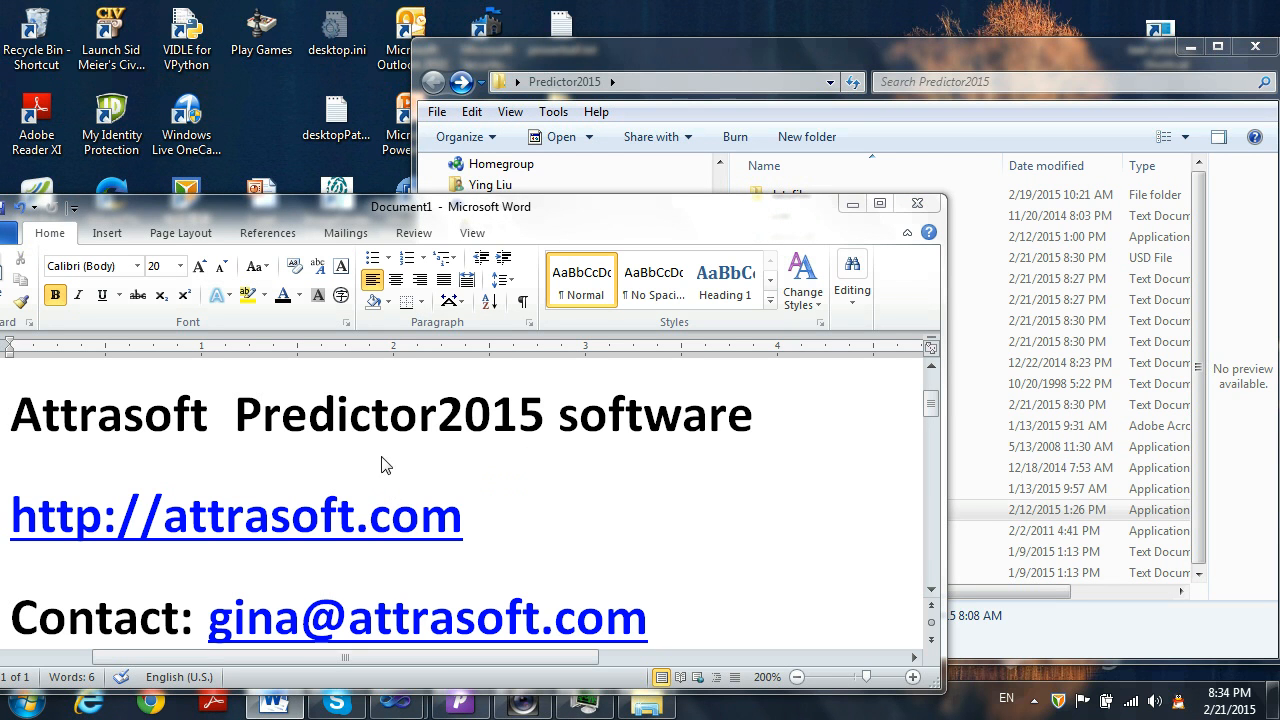
{"action": "mouse_move", "coordinate": [504, 450]}
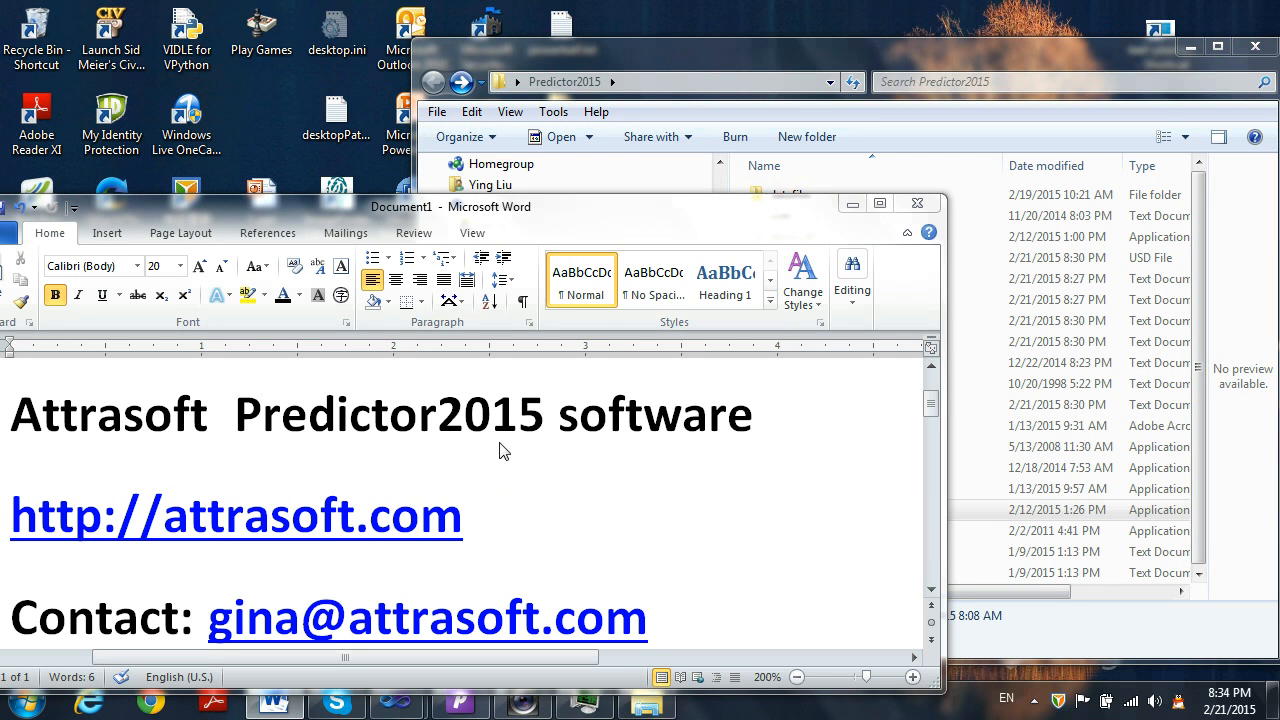
{"action": "mouse_move", "coordinate": [484, 532]}
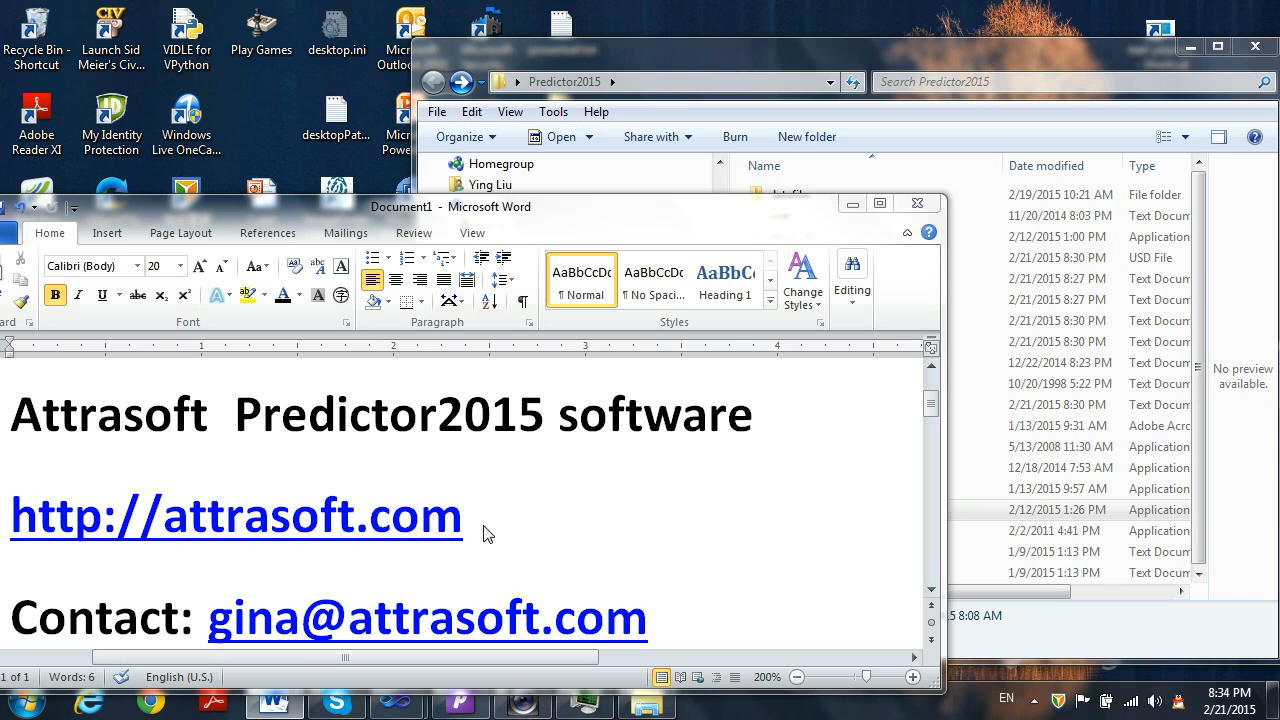
{"action": "mouse_move", "coordinate": [664, 620]}
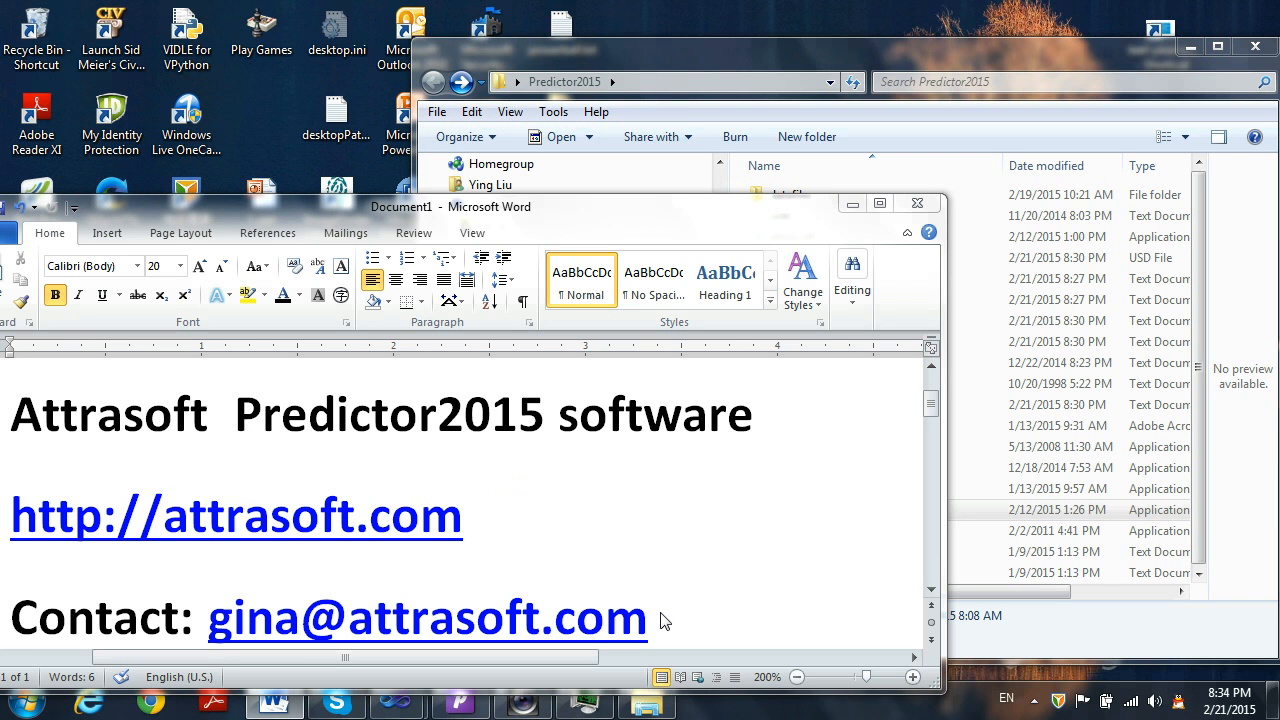
{"action": "mouse_move", "coordinate": [904, 240]}
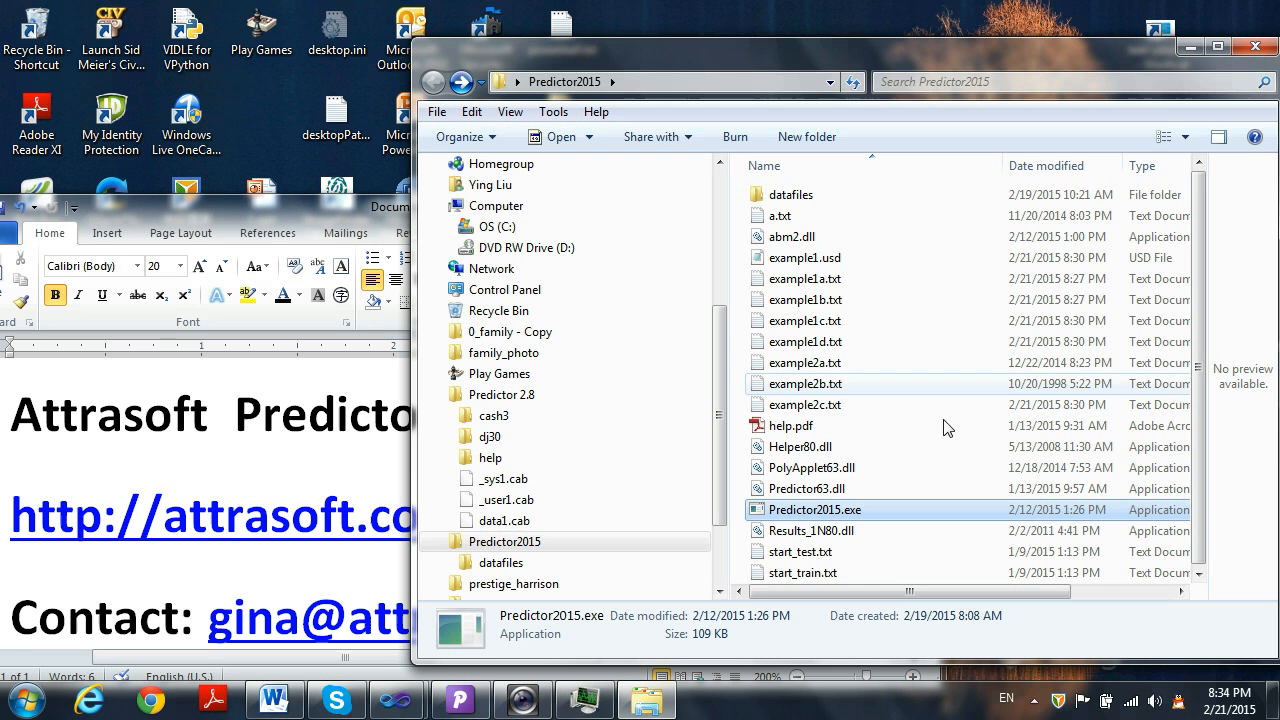
{"action": "mouse_move", "coordinate": [816, 510]}
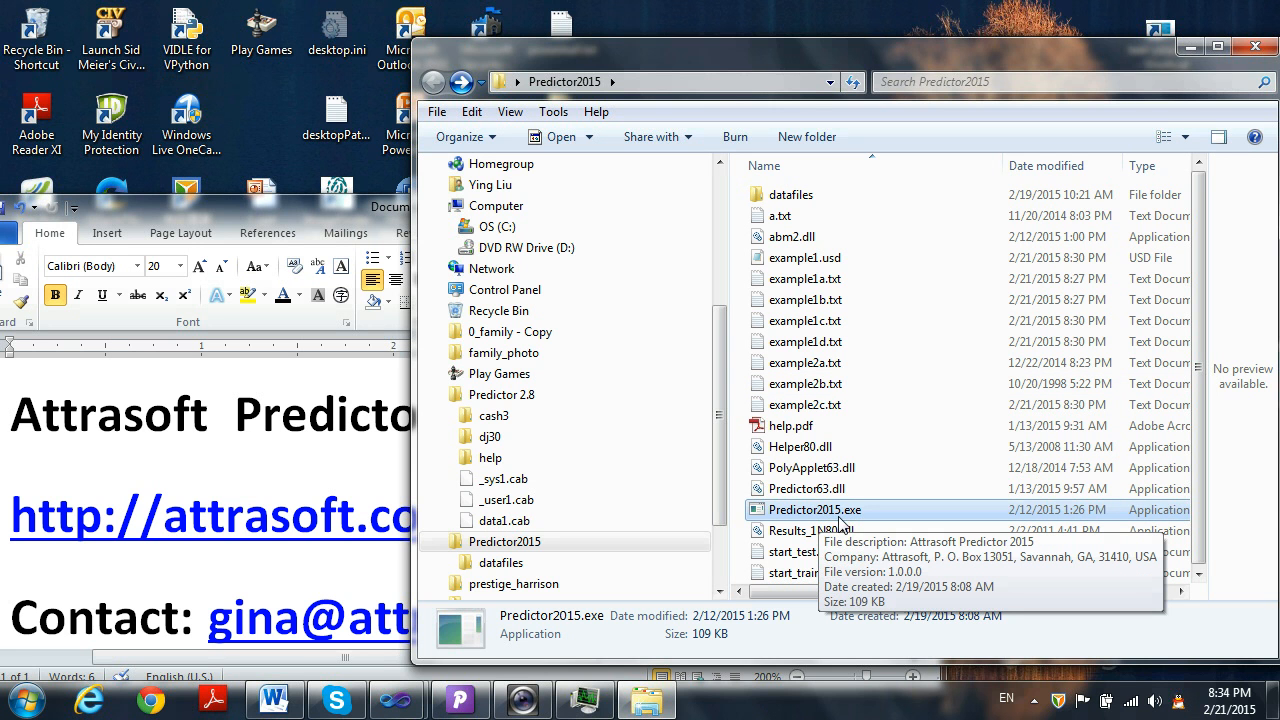
{"action": "mouse_move", "coordinate": [872, 520]}
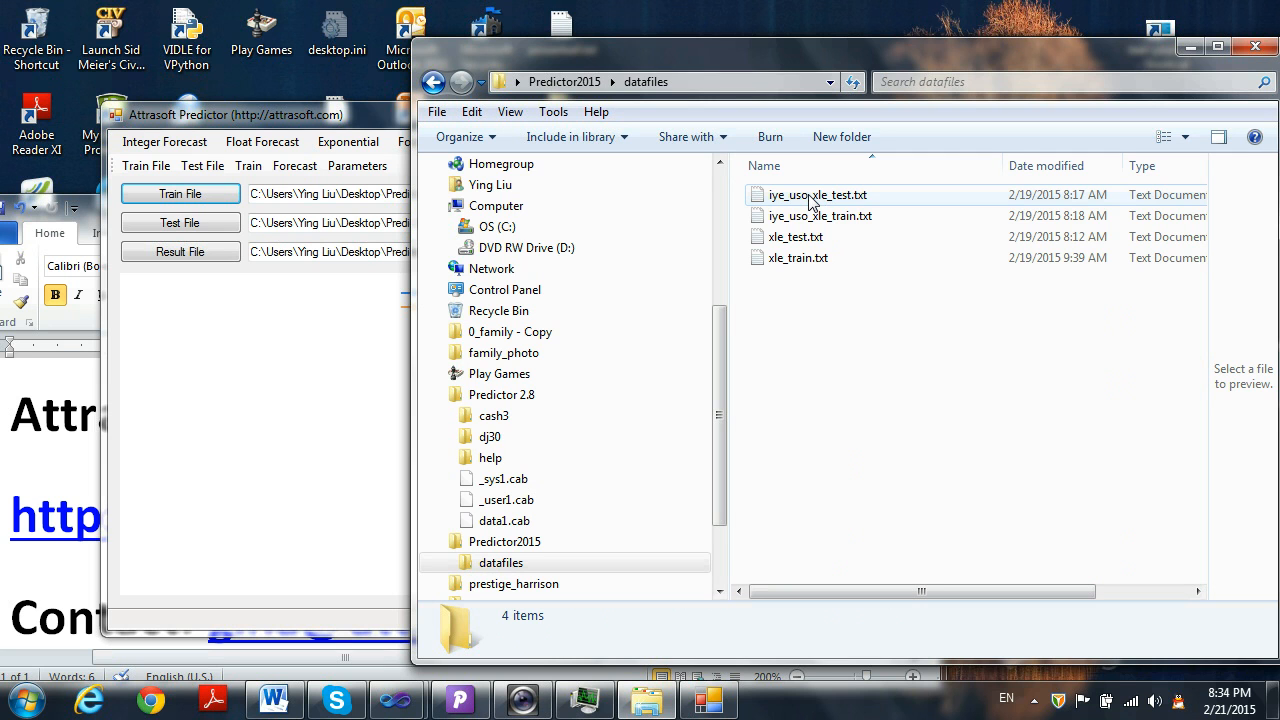
Select xle_train.txt in the datafiles folder to preview the XLE price data.
{"action": "left_click", "coordinate": [798, 258]}
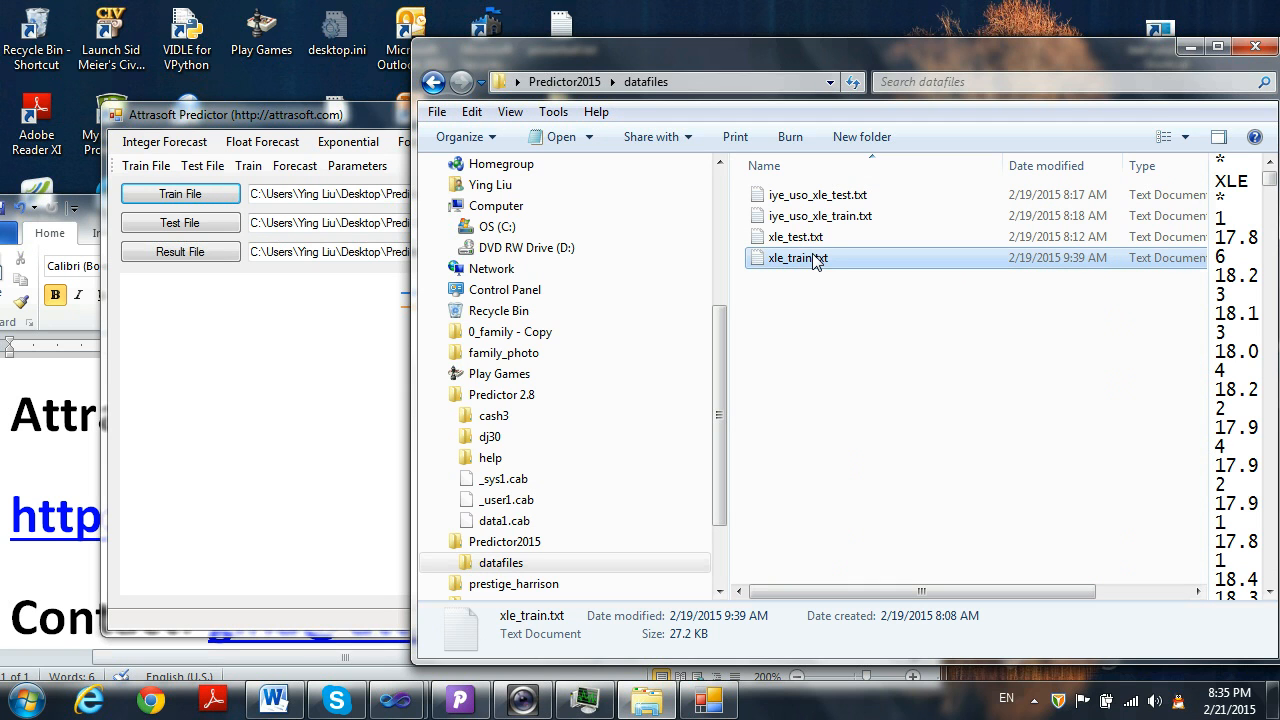
{"action": "mouse_move", "coordinate": [816, 264]}
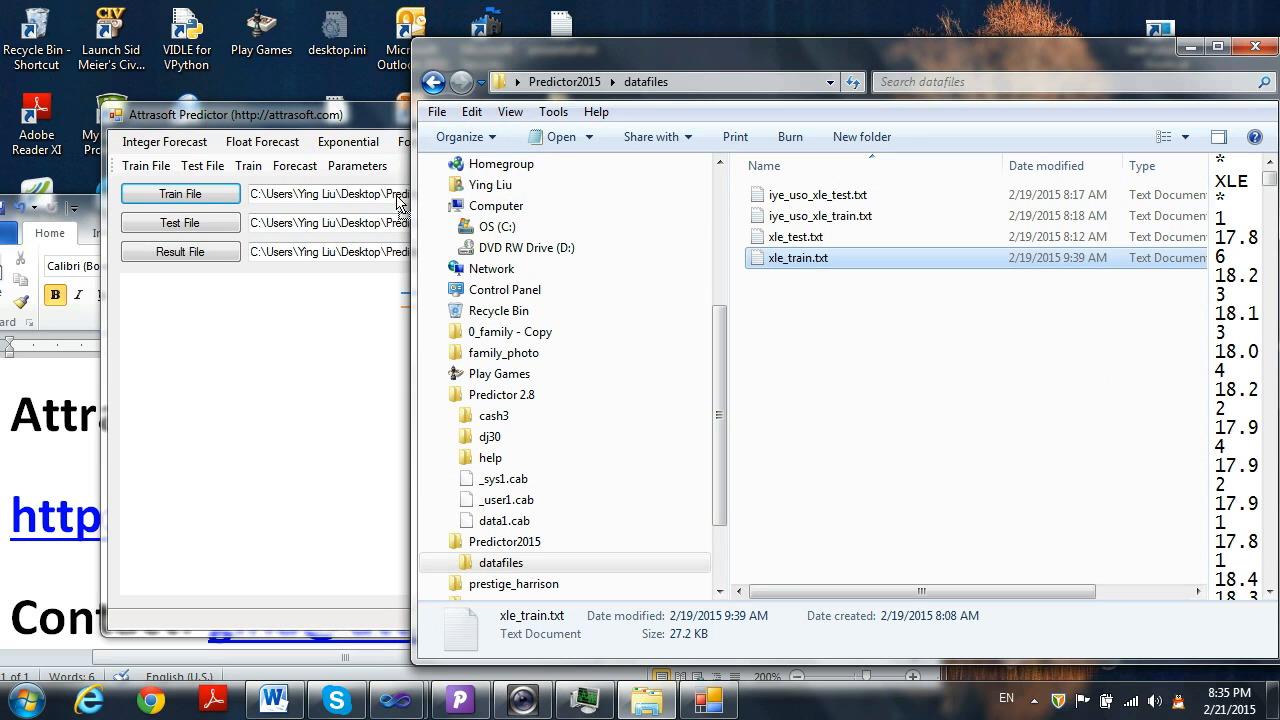
{"action": "mouse_move", "coordinate": [794, 236]}
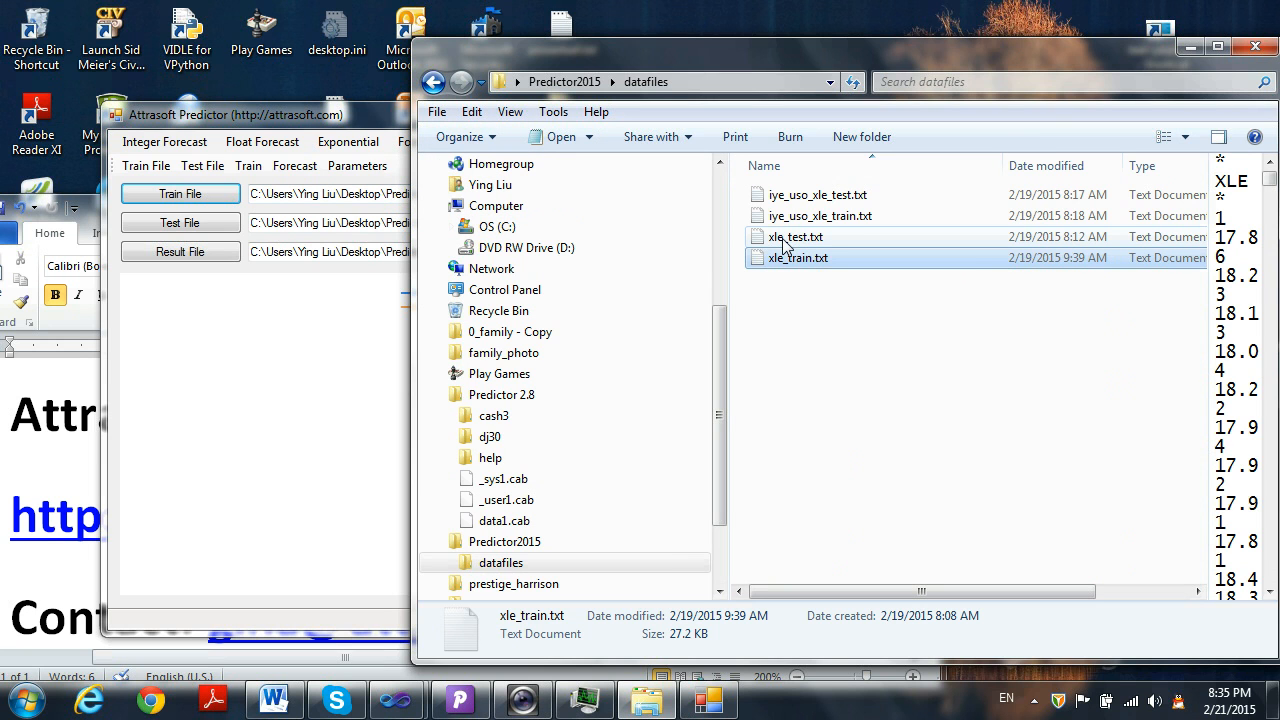
{"action": "left_click", "coordinate": [796, 236]}
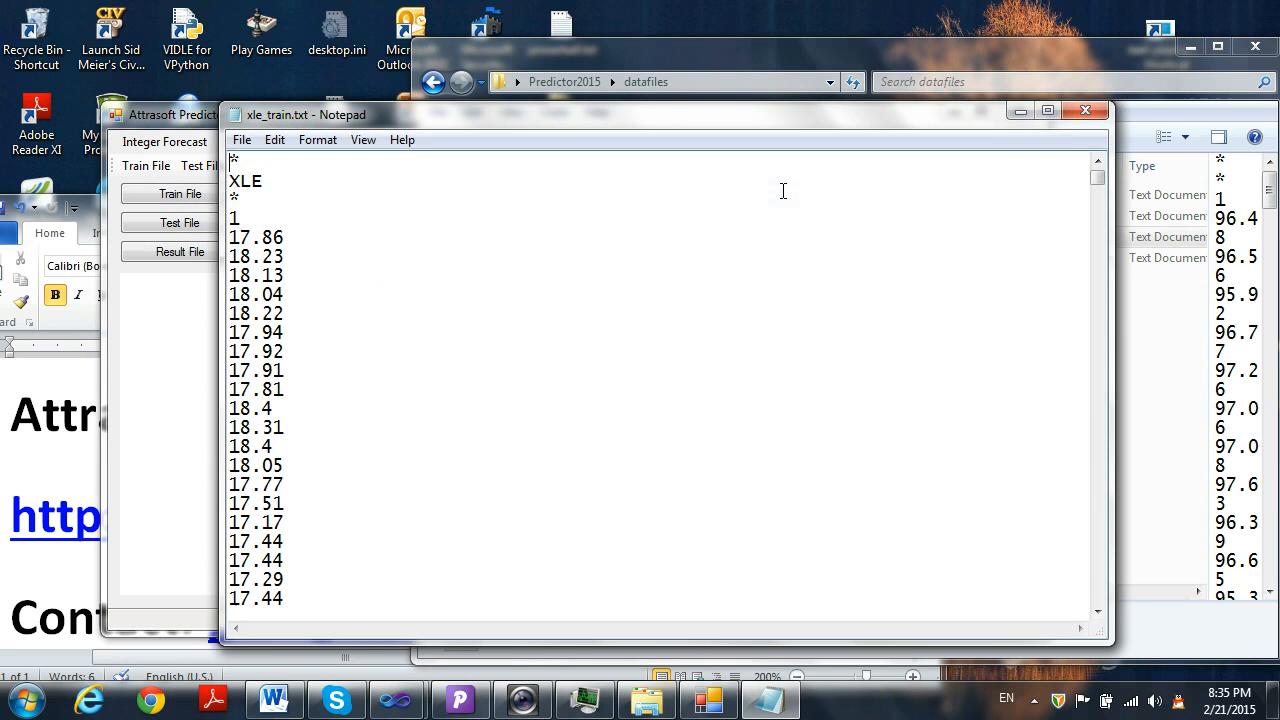
Highlight the XLE header and the first value in xle_train.txt, then close Notepad.
{"action": "double_click", "coordinate": [244, 180]}
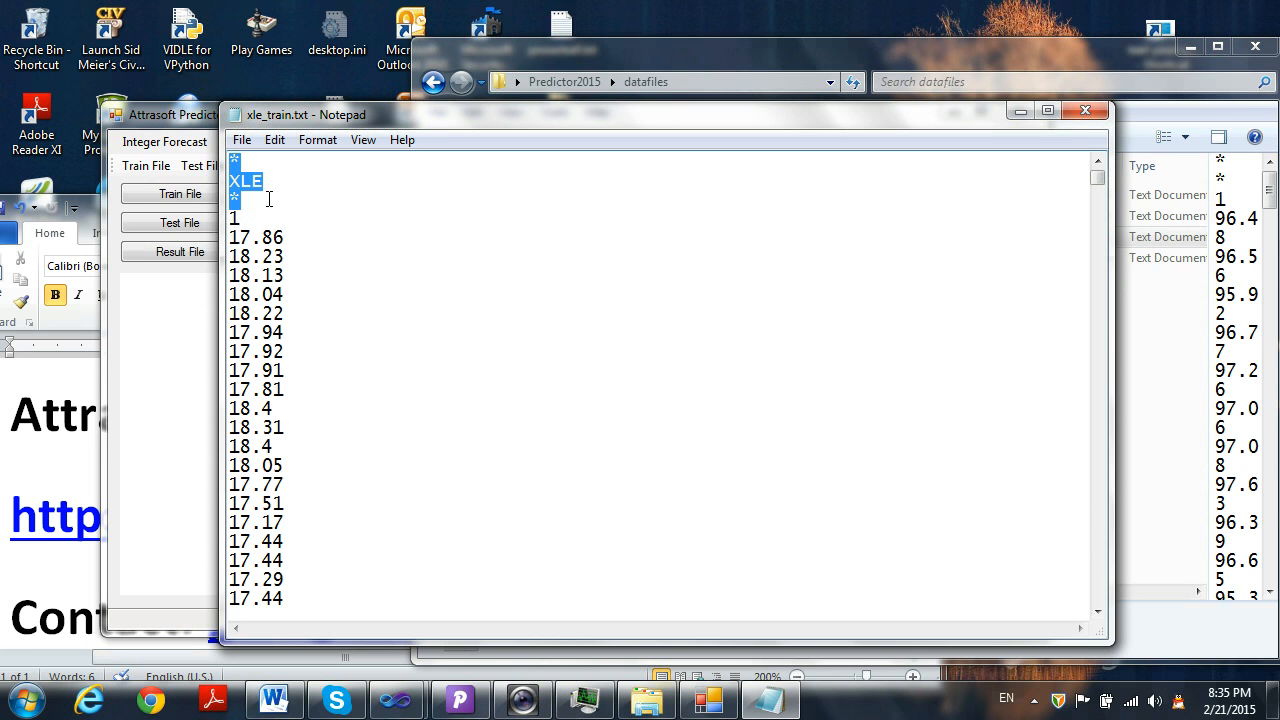
{"action": "left_click", "coordinate": [234, 218]}
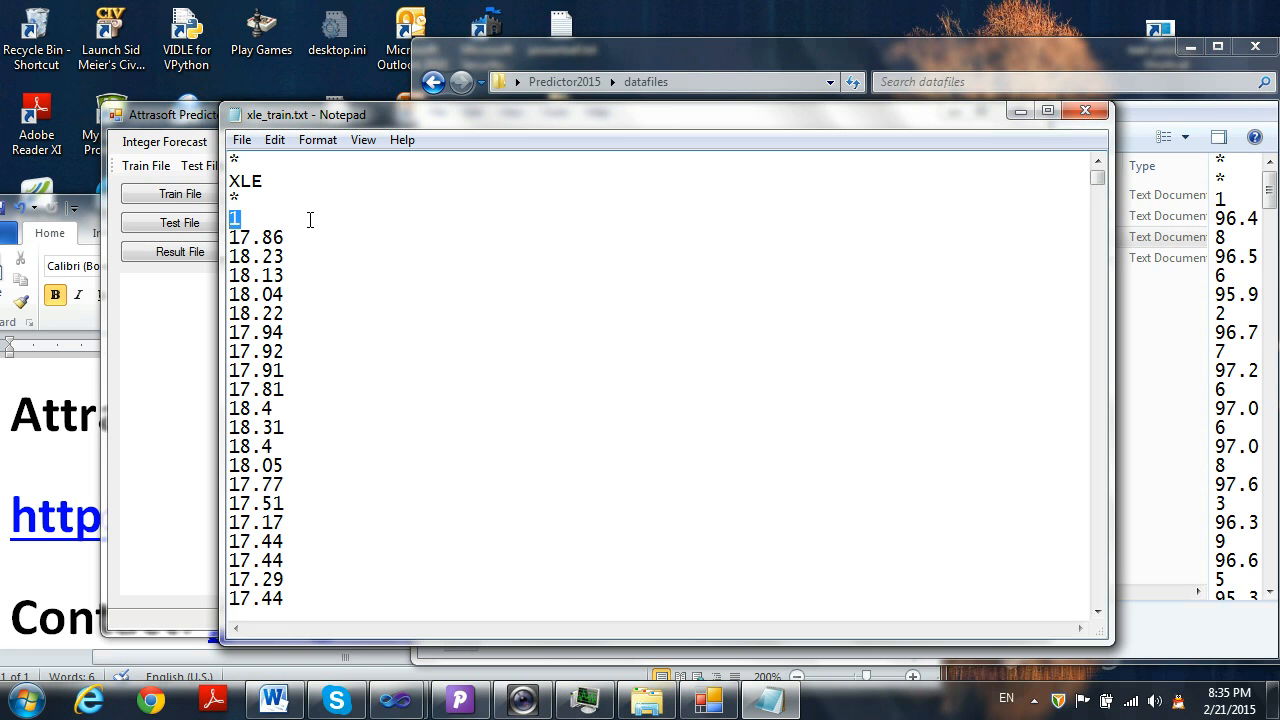
{"action": "mouse_move", "coordinate": [410, 198]}
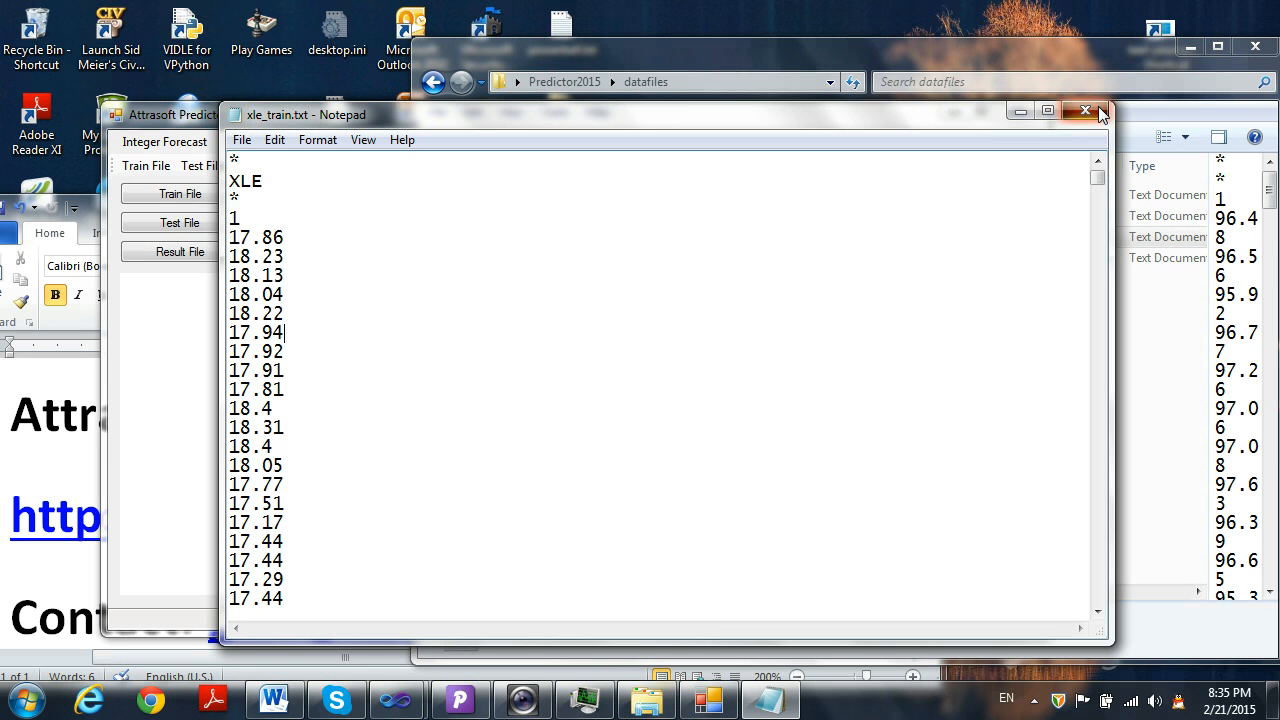
{"action": "left_click", "coordinate": [1084, 110]}
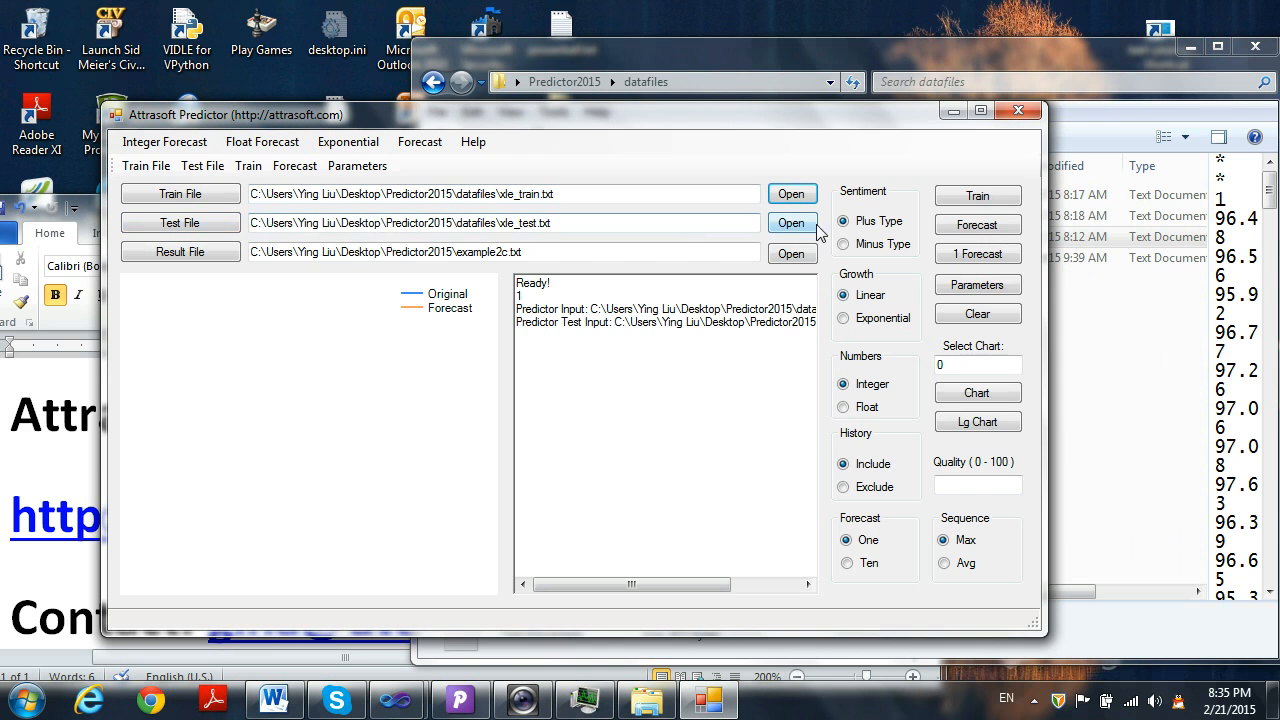
{"action": "left_click", "coordinate": [792, 222]}
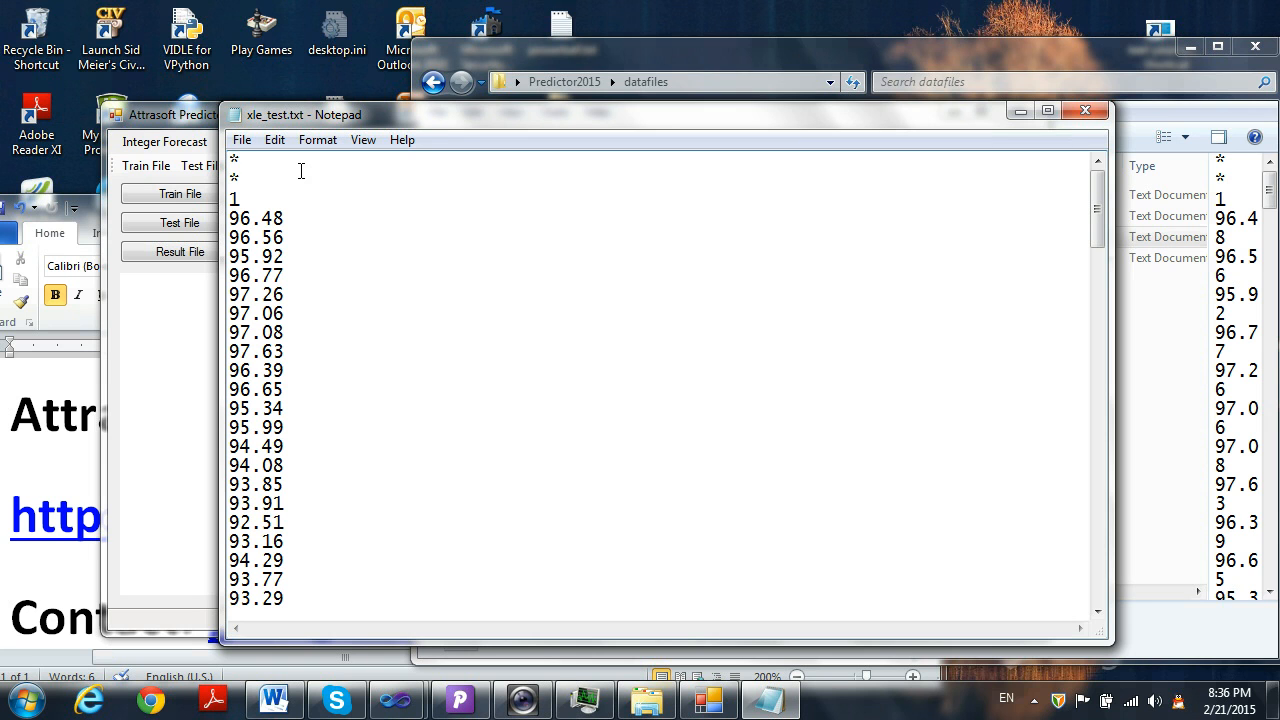
{"action": "mouse_move", "coordinate": [204, 288]}
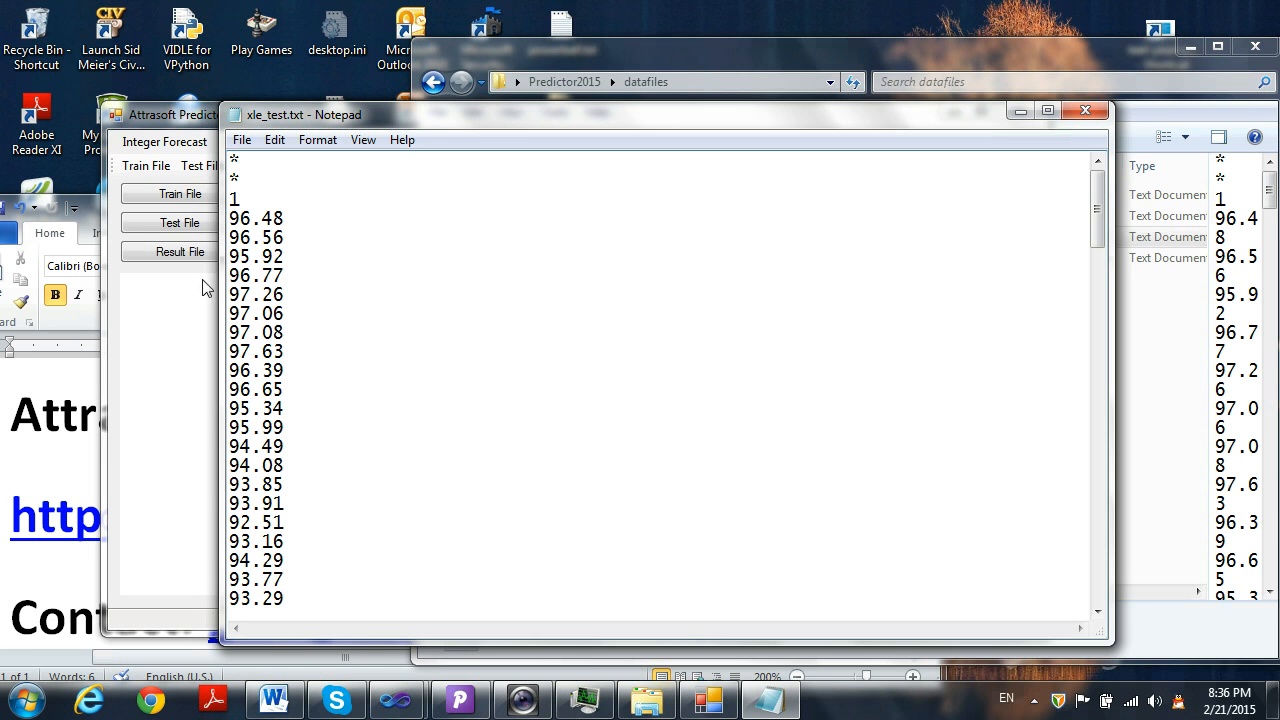
{"action": "left_click_drag", "start_coordinate": [250, 276], "coordinate": [280, 378]}
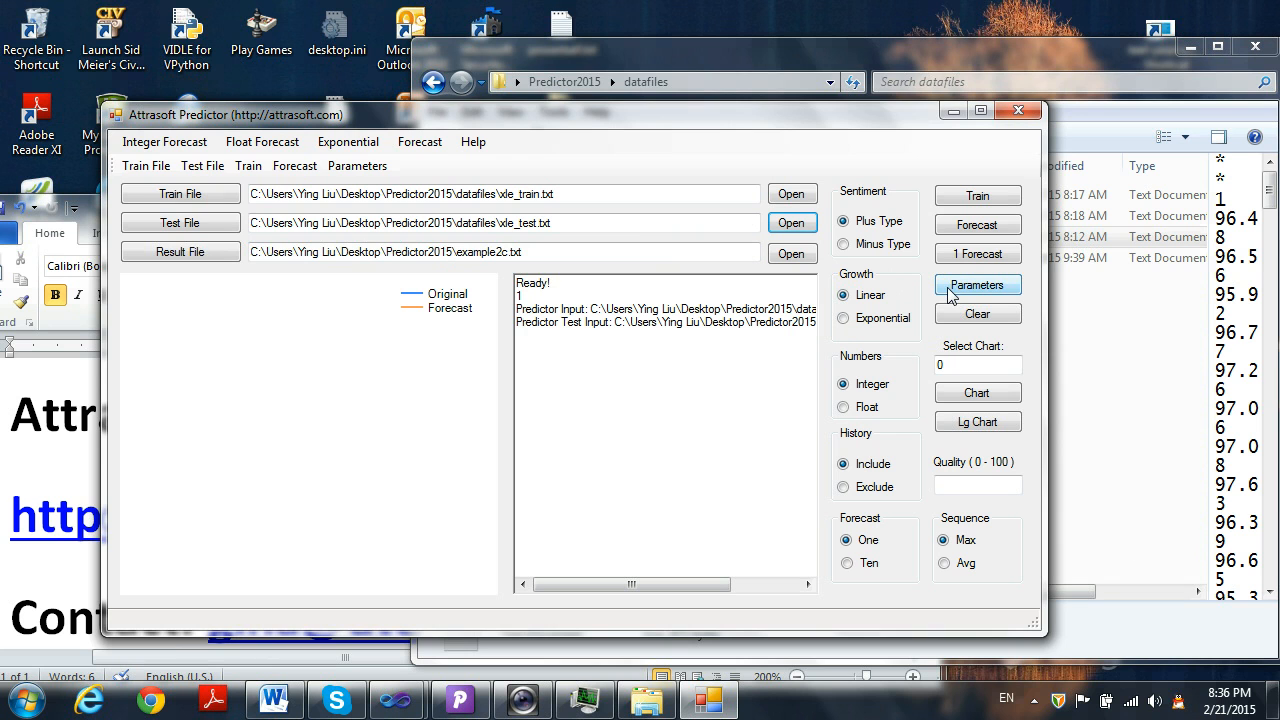
Change the Precision parameter from 10 to 1000 and save the settings.
{"action": "left_click", "coordinate": [976, 284]}
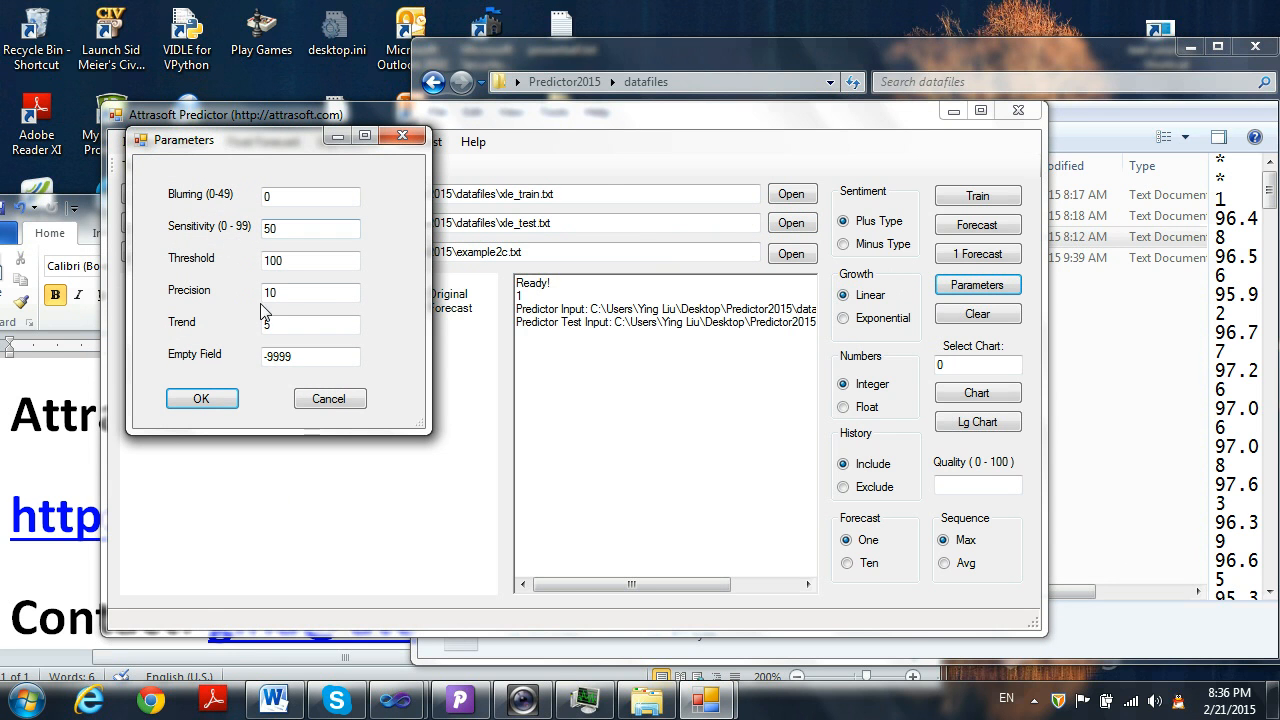
{"action": "left_click", "coordinate": [310, 292]}
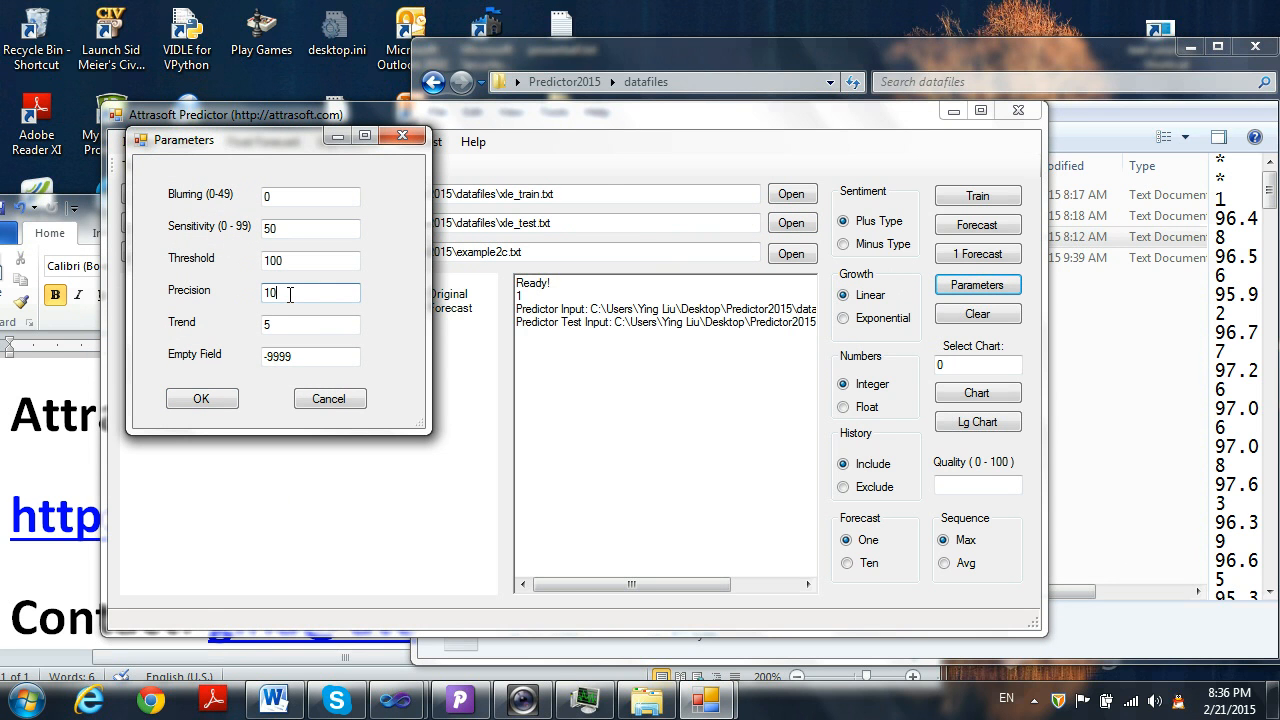
{"action": "type", "text": "00"}
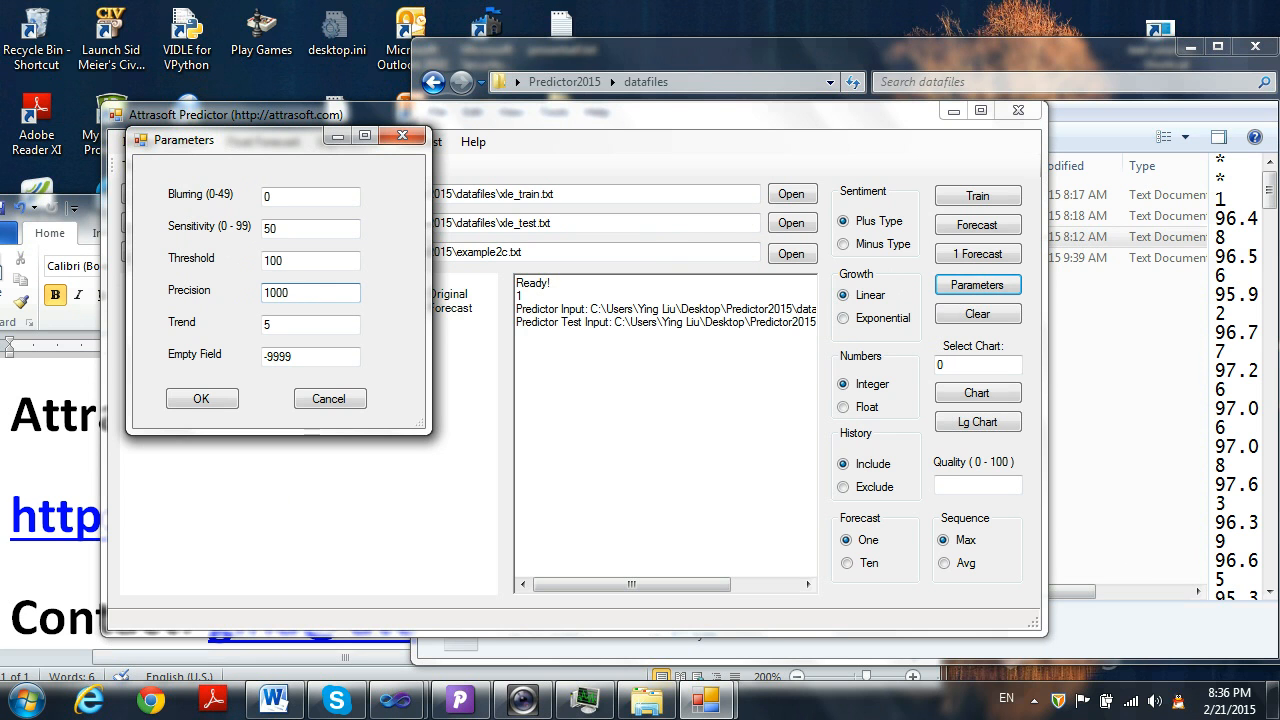
{"action": "left_click", "coordinate": [200, 398]}
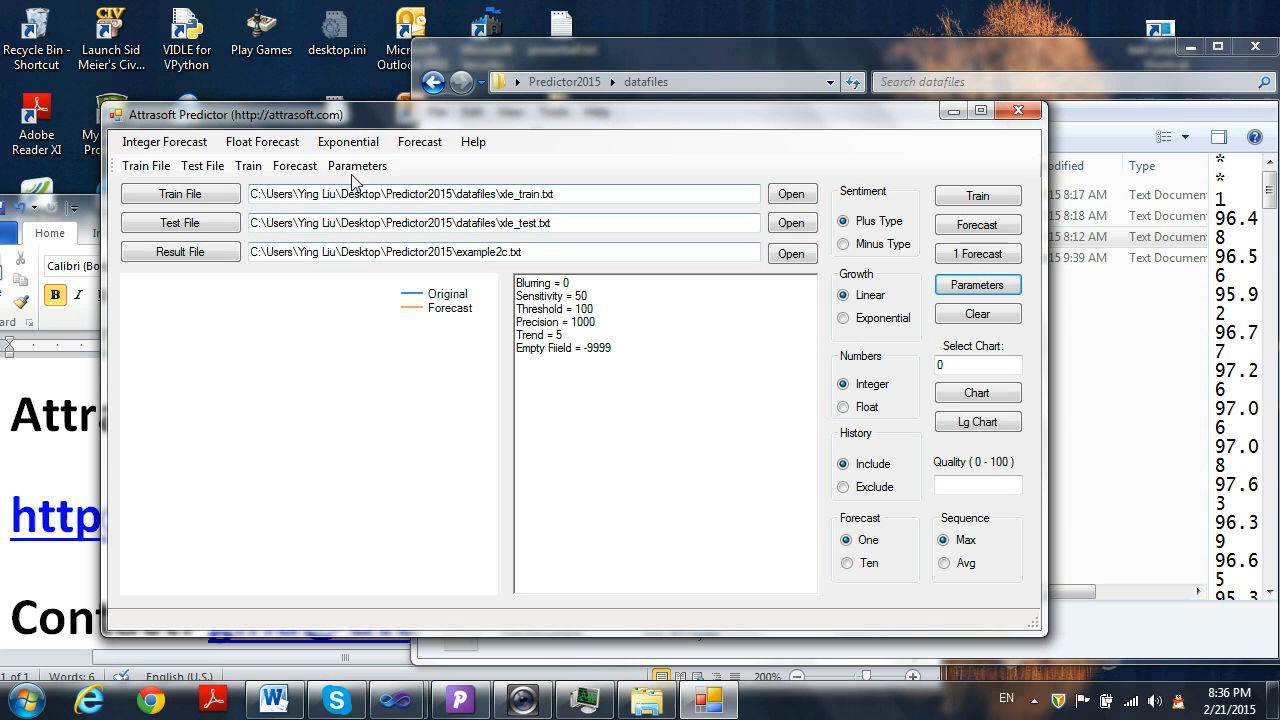
{"action": "mouse_move", "coordinate": [348, 140]}
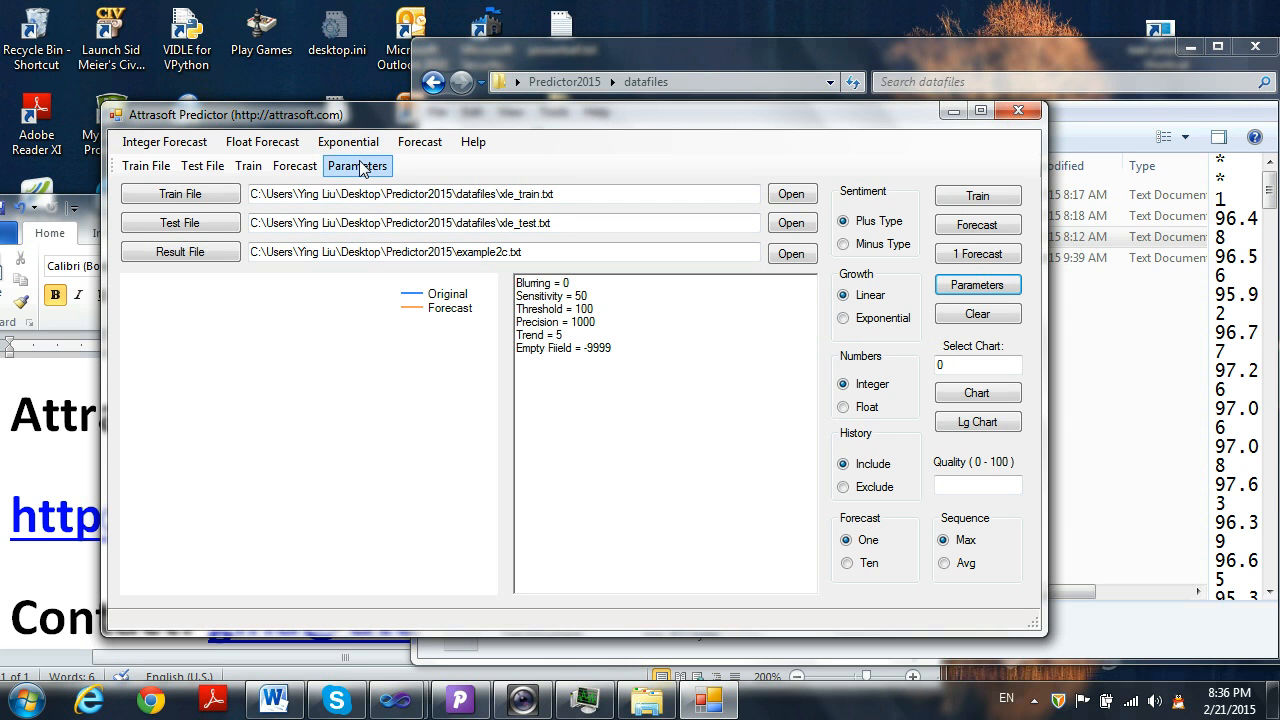
Train the exponential model, then run Exponential 10 Forecast (Max, History).
{"action": "left_click", "coordinate": [348, 140]}
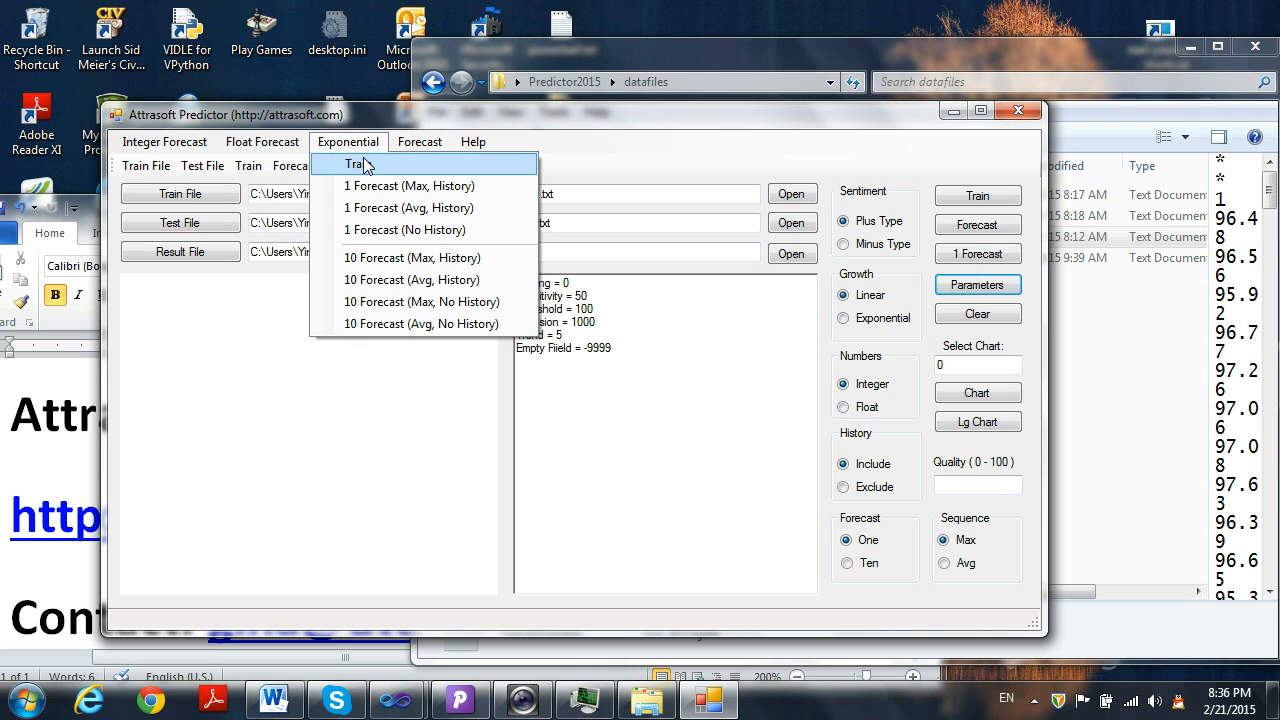
{"action": "left_click", "coordinate": [356, 164]}
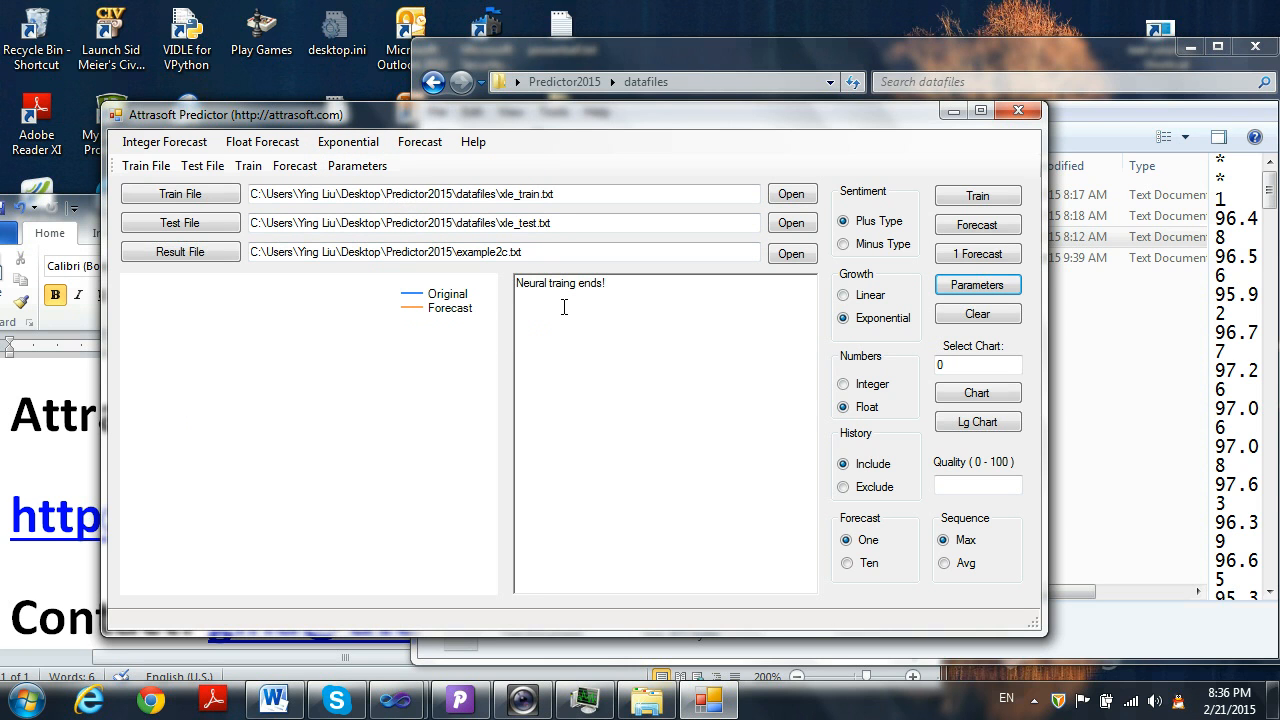
{"action": "left_click", "coordinate": [348, 140]}
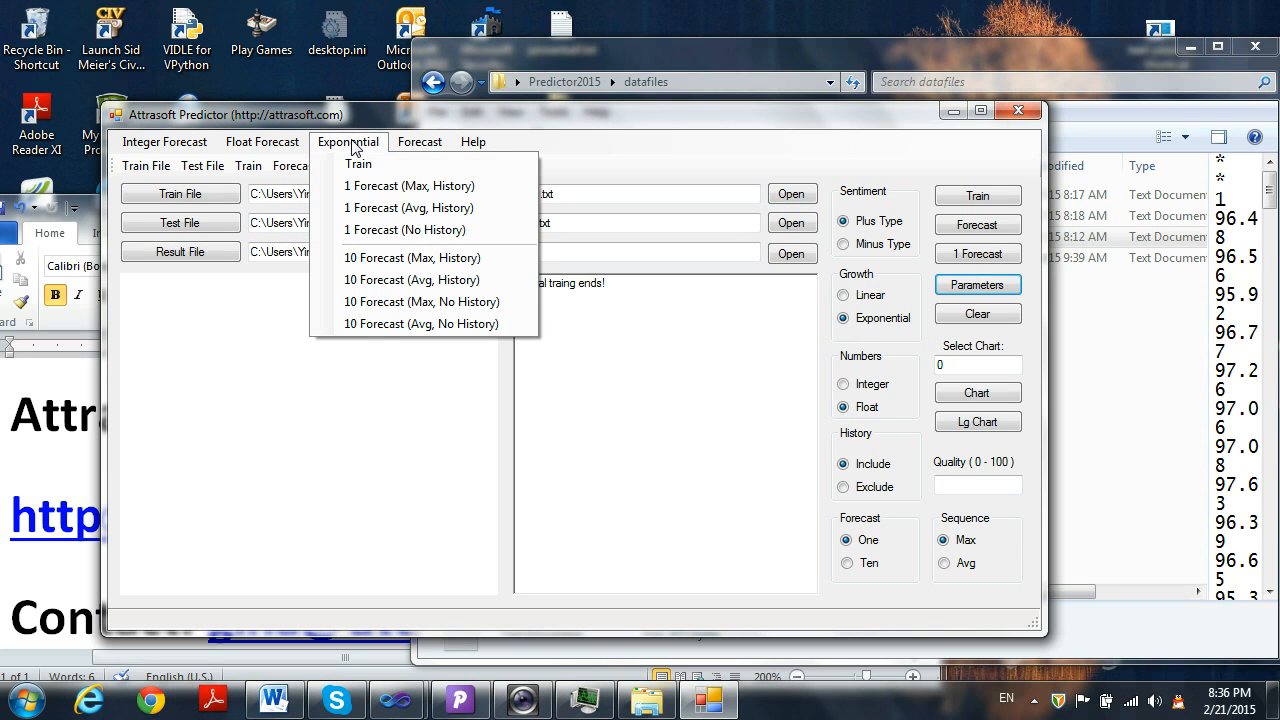
{"action": "mouse_move", "coordinate": [412, 256]}
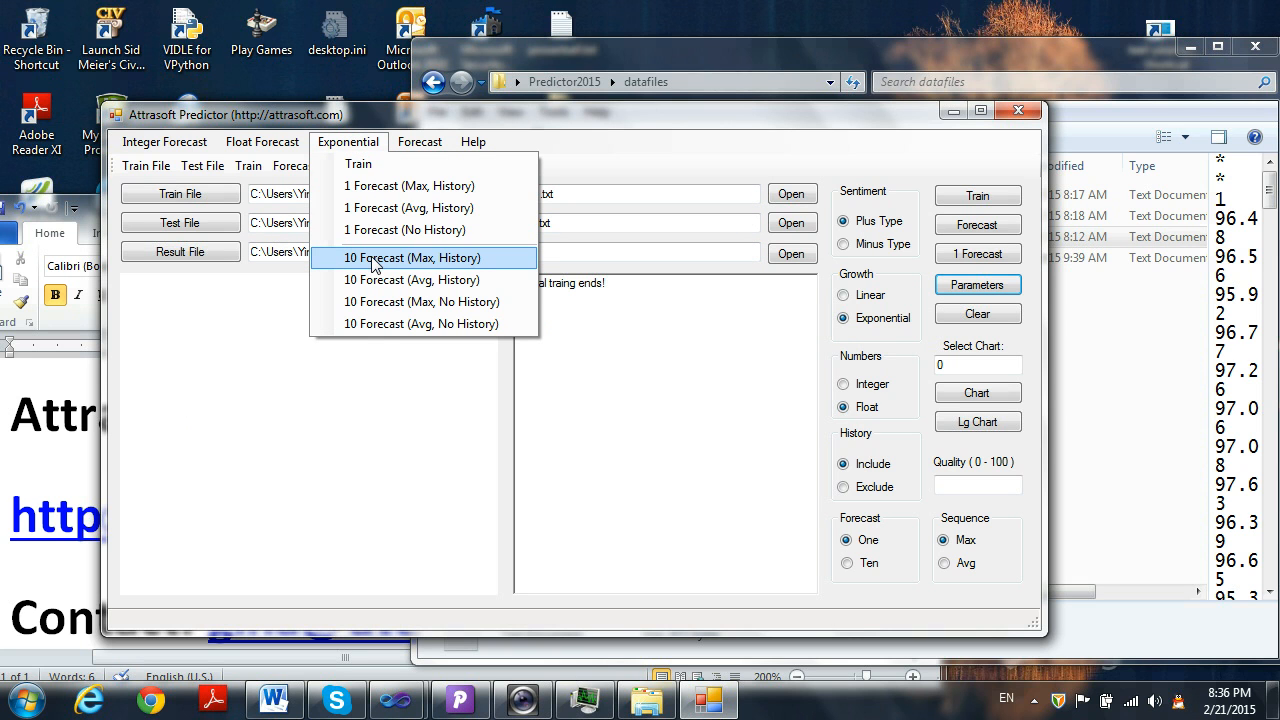
{"action": "left_click", "coordinate": [412, 256]}
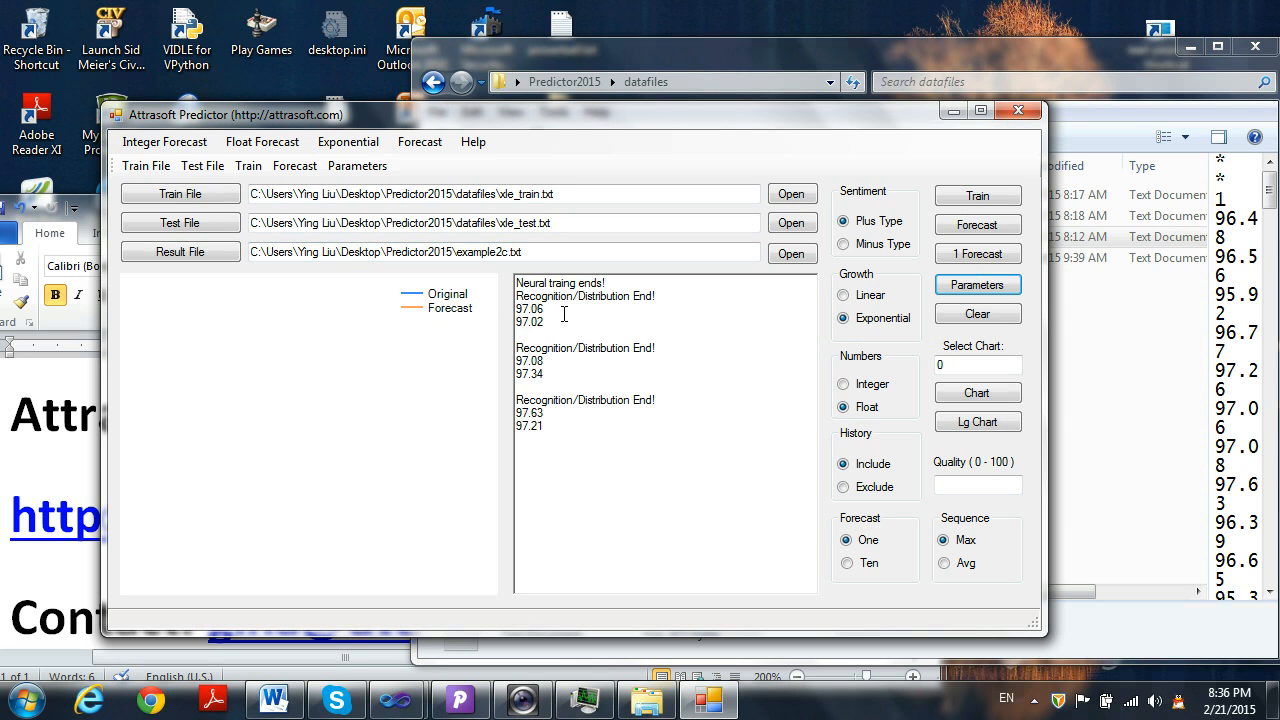
Scroll the results box down to the last Recognition/Distribution entries and the forecast lines.
{"action": "left_click", "coordinate": [976, 224]}
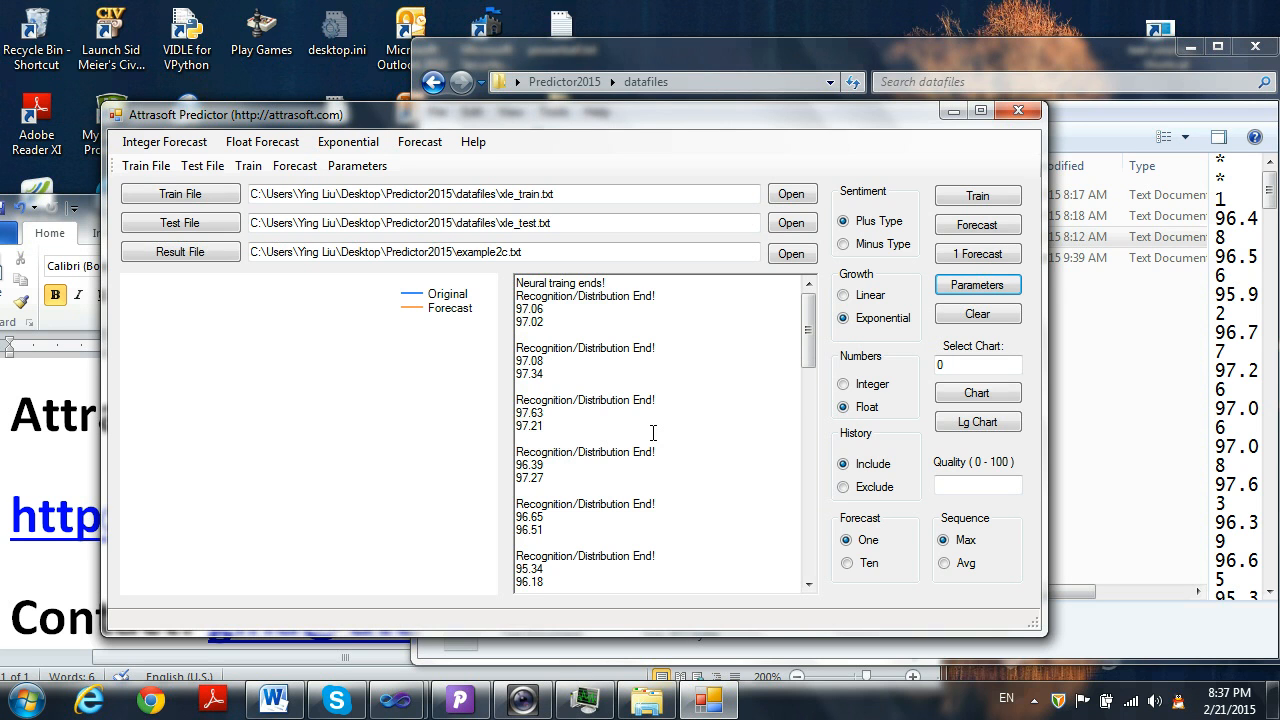
{"action": "mouse_move", "coordinate": [568, 364]}
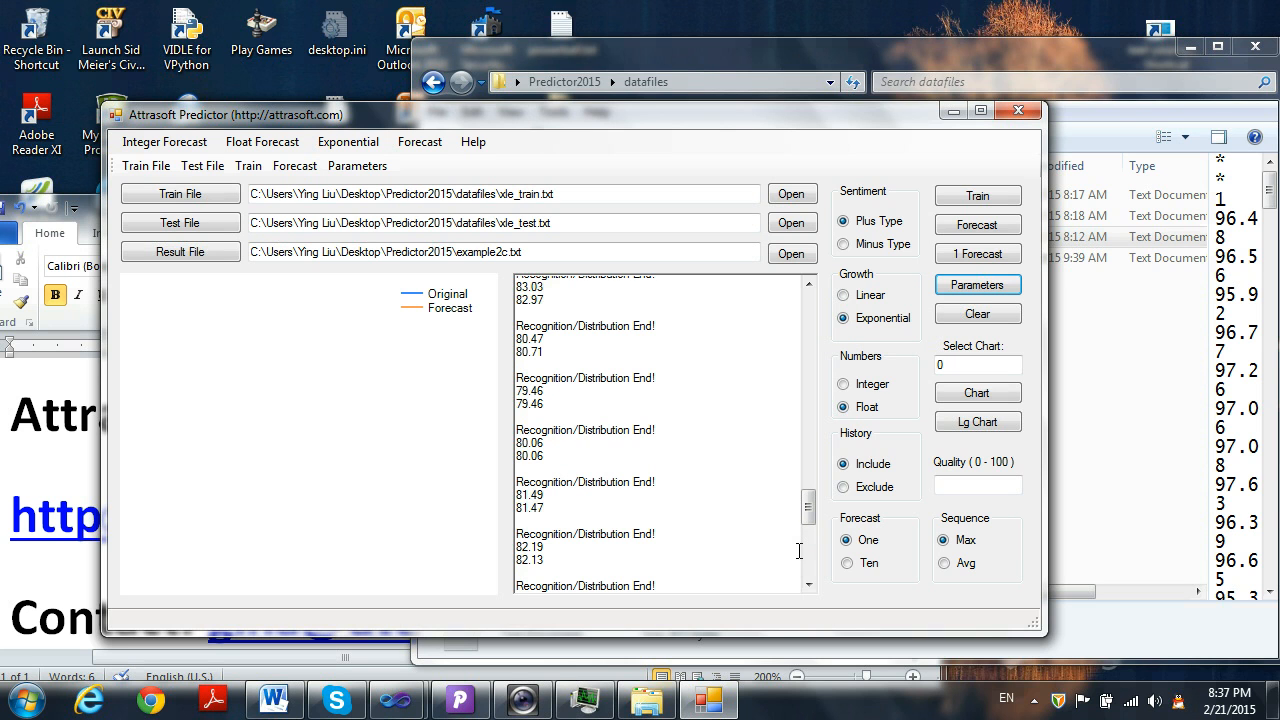
{"action": "left_click", "coordinate": [808, 586]}
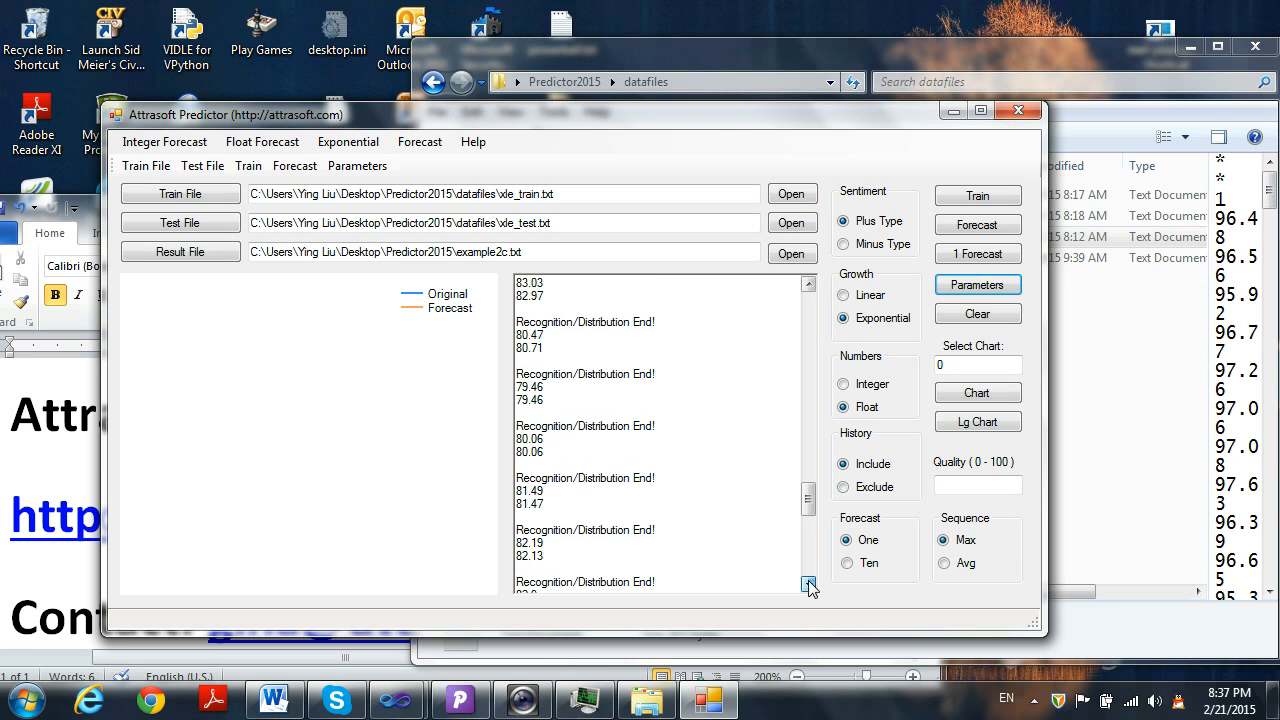
{"action": "left_click", "coordinate": [808, 586]}
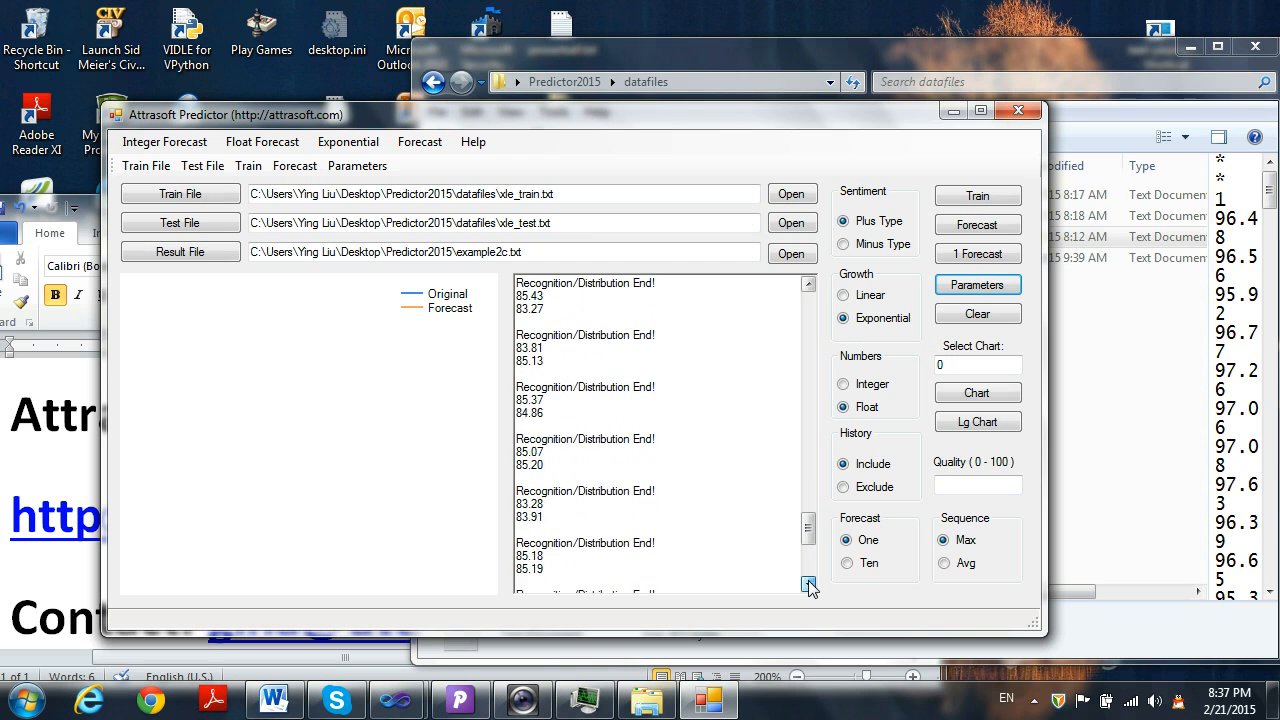
{"action": "left_click", "coordinate": [808, 584]}
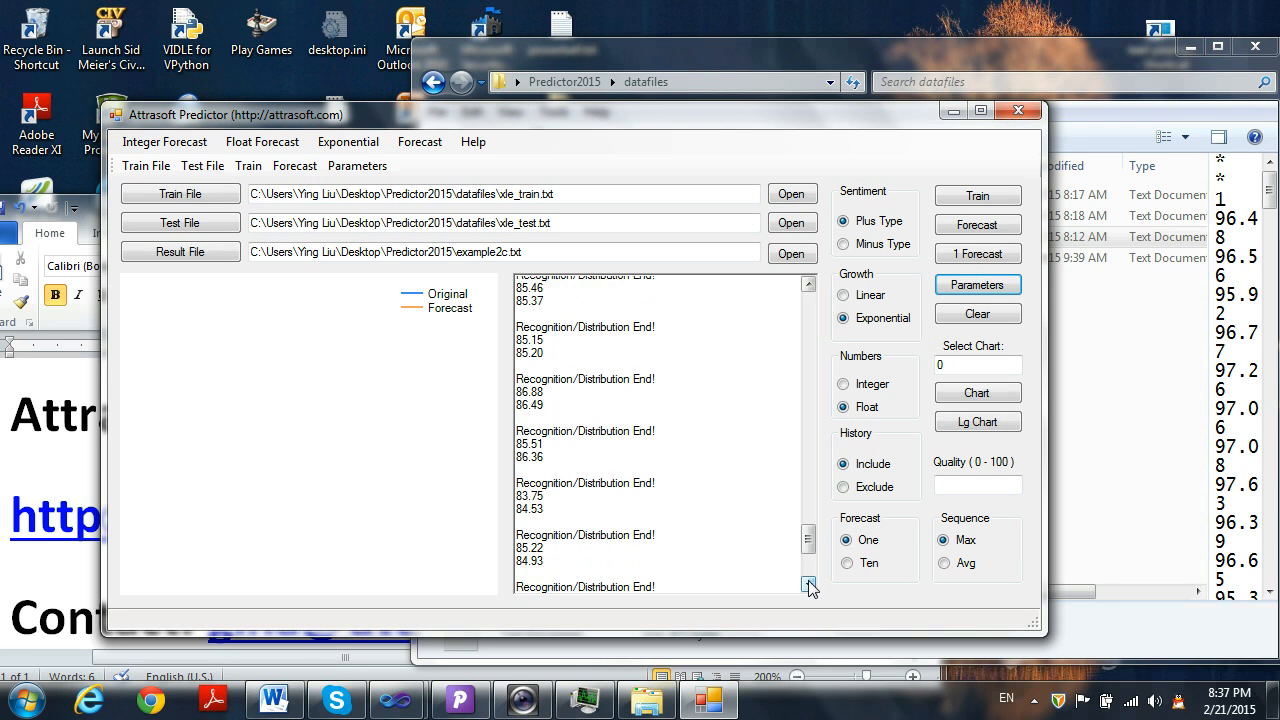
{"action": "left_click", "coordinate": [808, 584]}
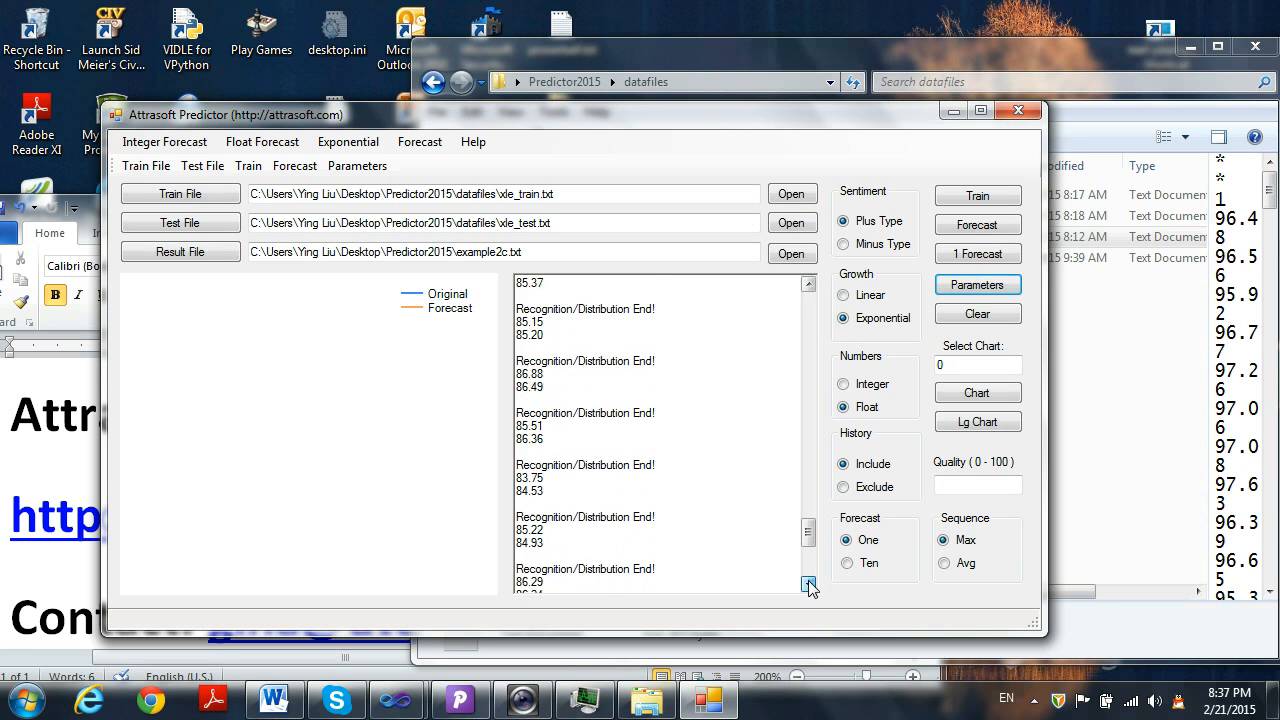
{"action": "left_click", "coordinate": [808, 586]}
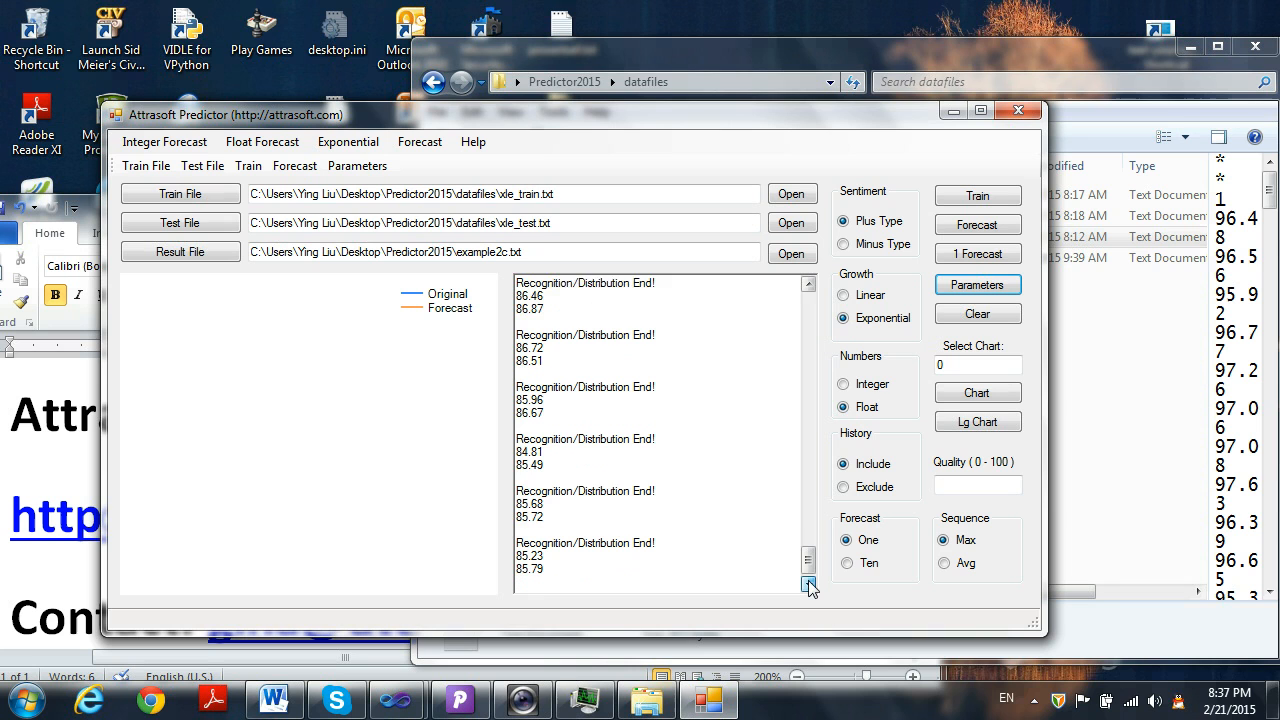
{"action": "left_click", "coordinate": [808, 586]}
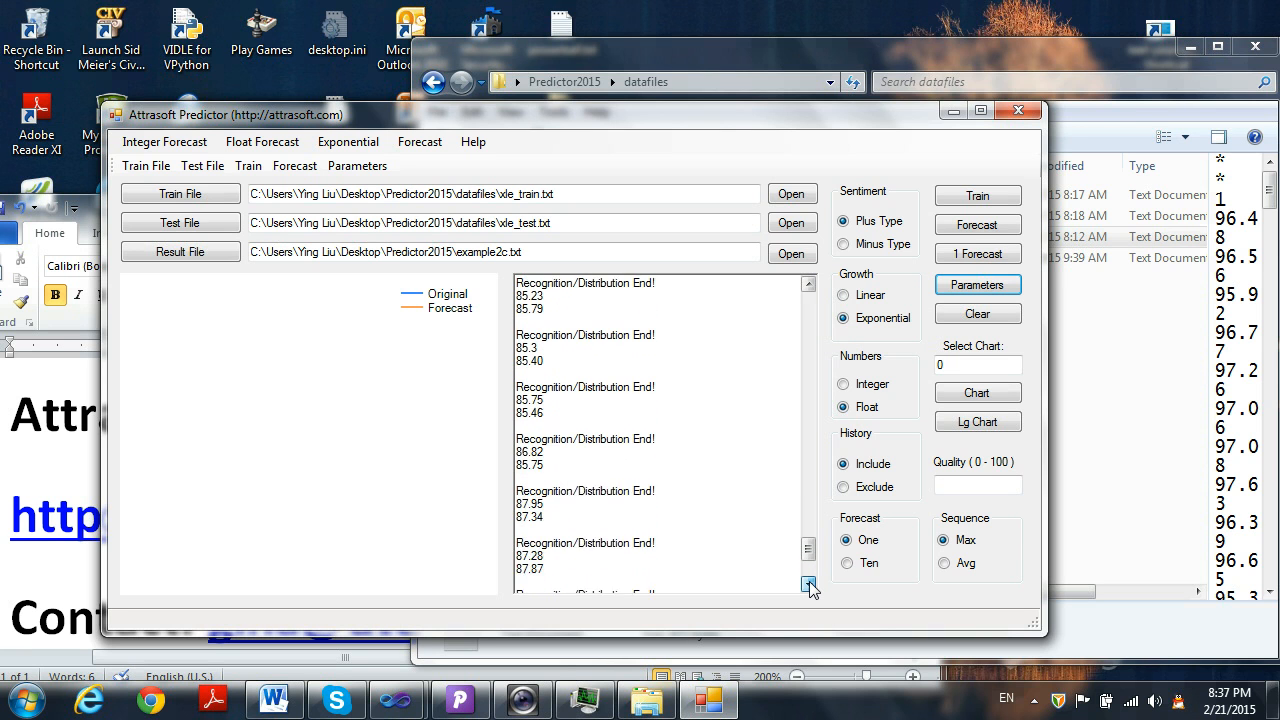
{"action": "left_click", "coordinate": [808, 586]}
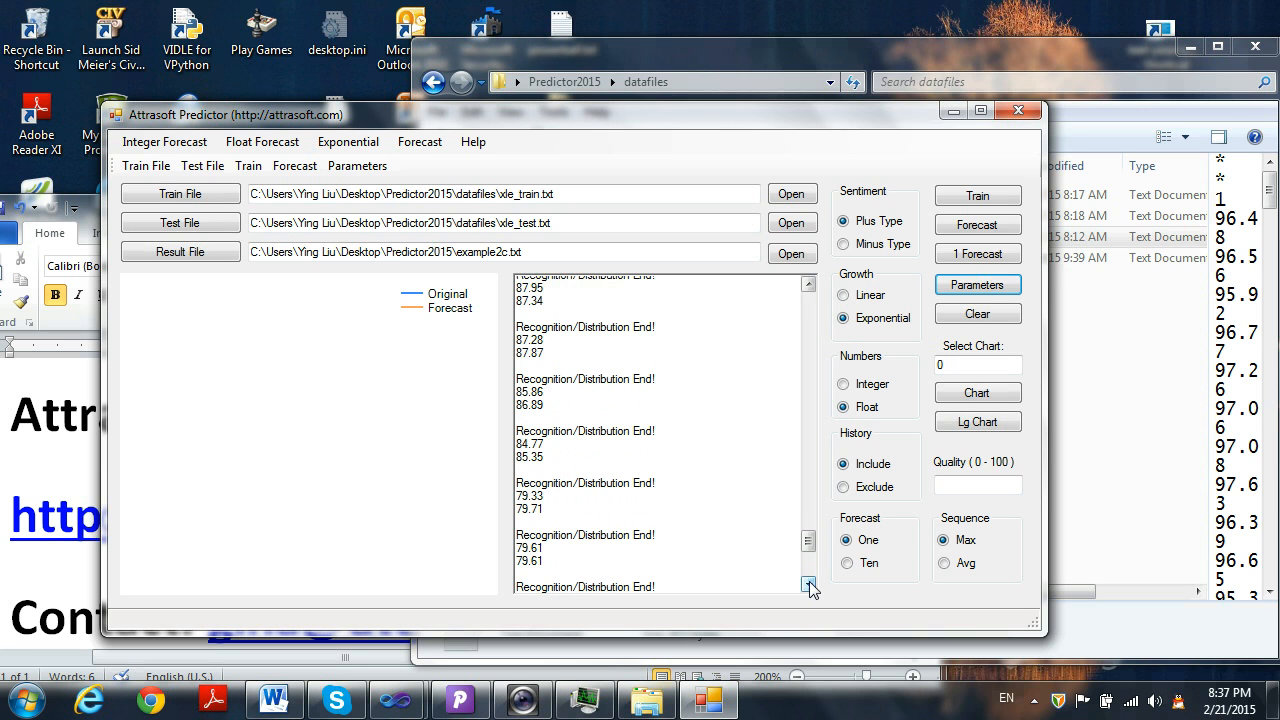
{"action": "left_click", "coordinate": [808, 586]}
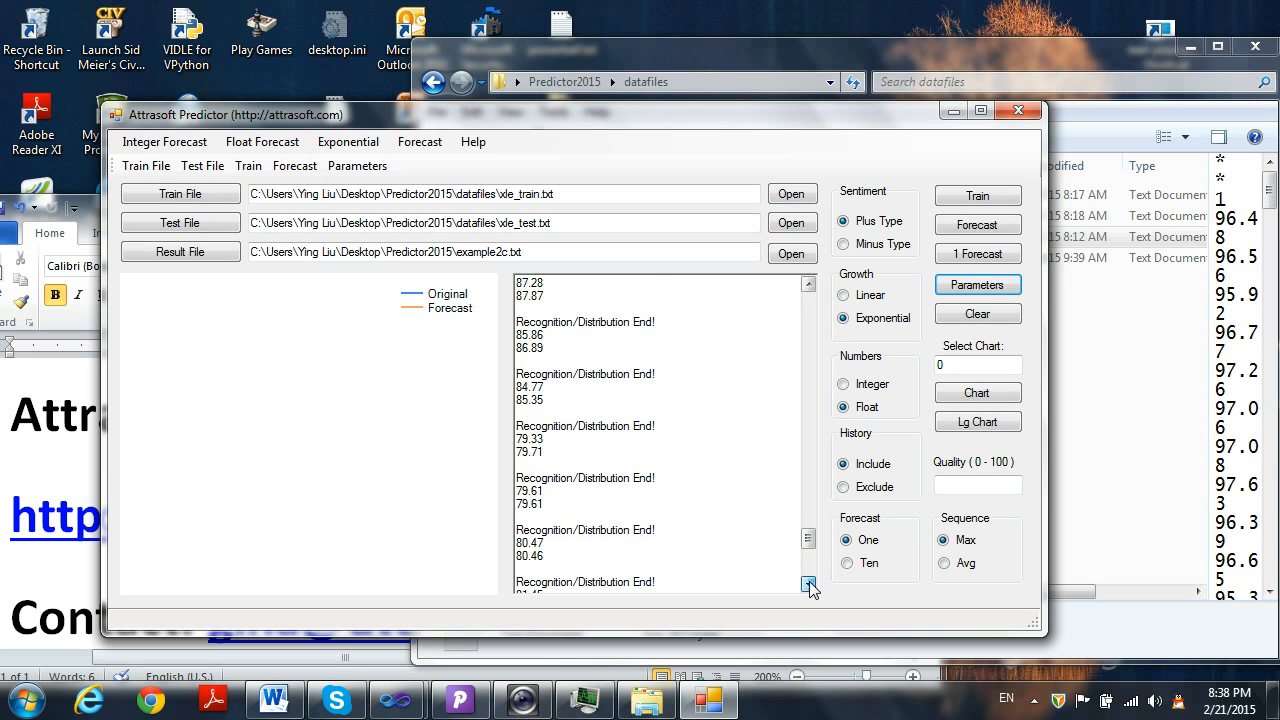
{"action": "left_click", "coordinate": [808, 584]}
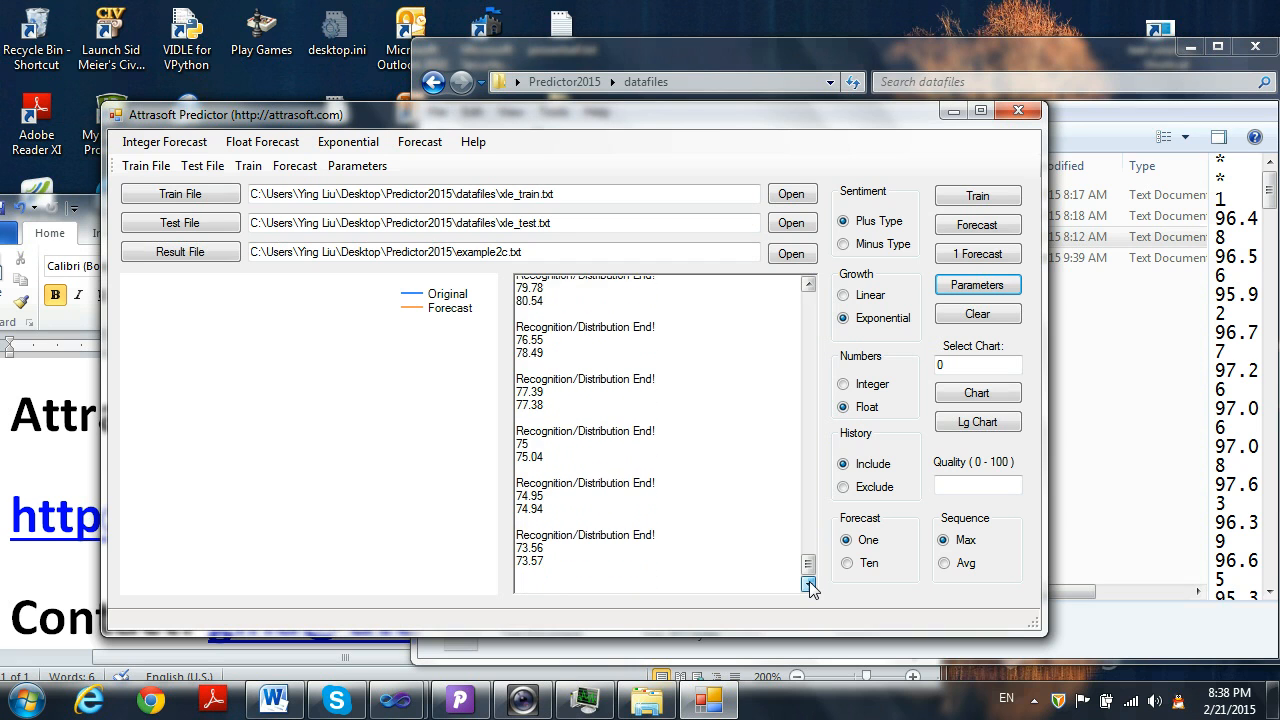
{"action": "left_click", "coordinate": [808, 584]}
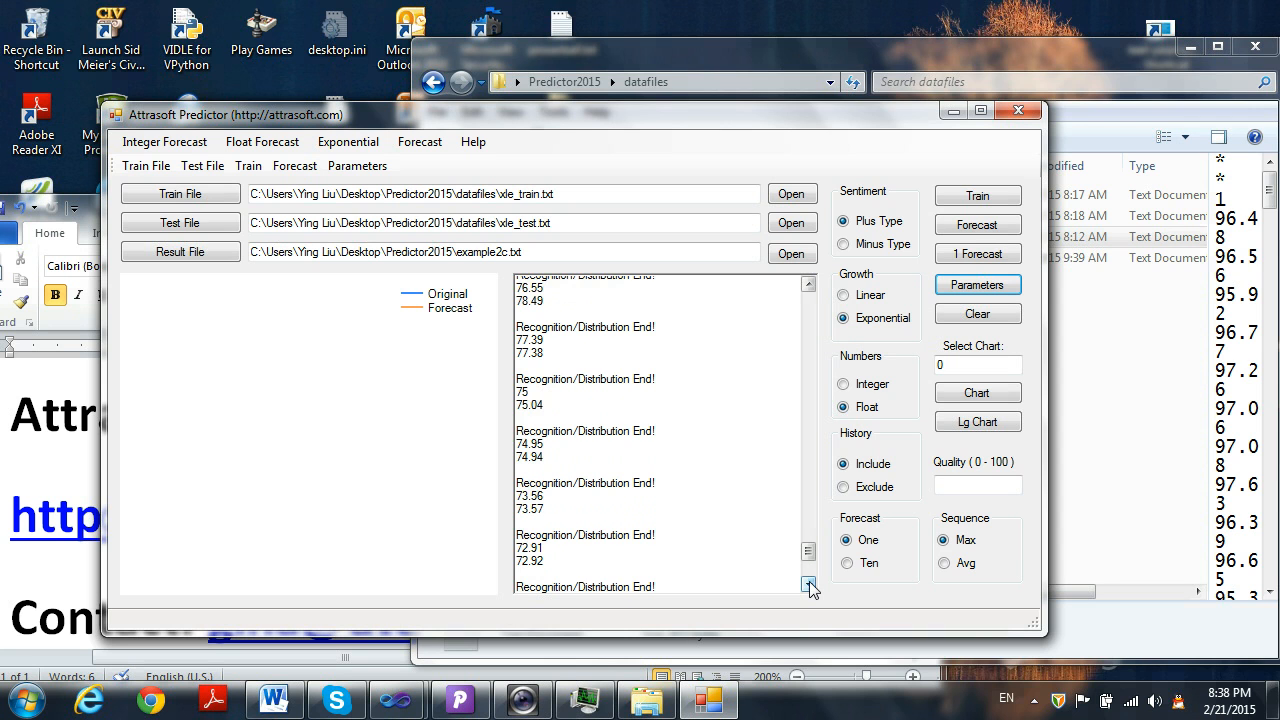
{"action": "left_click", "coordinate": [808, 588]}
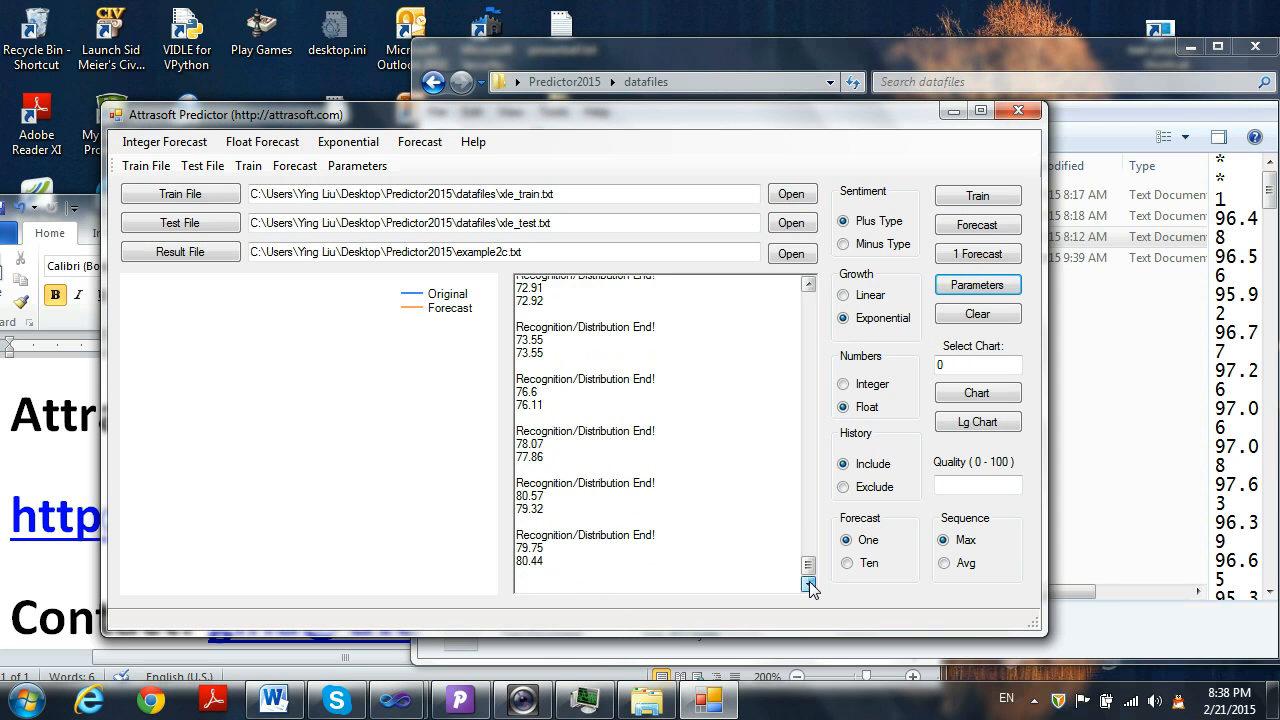
{"action": "left_click", "coordinate": [808, 584]}
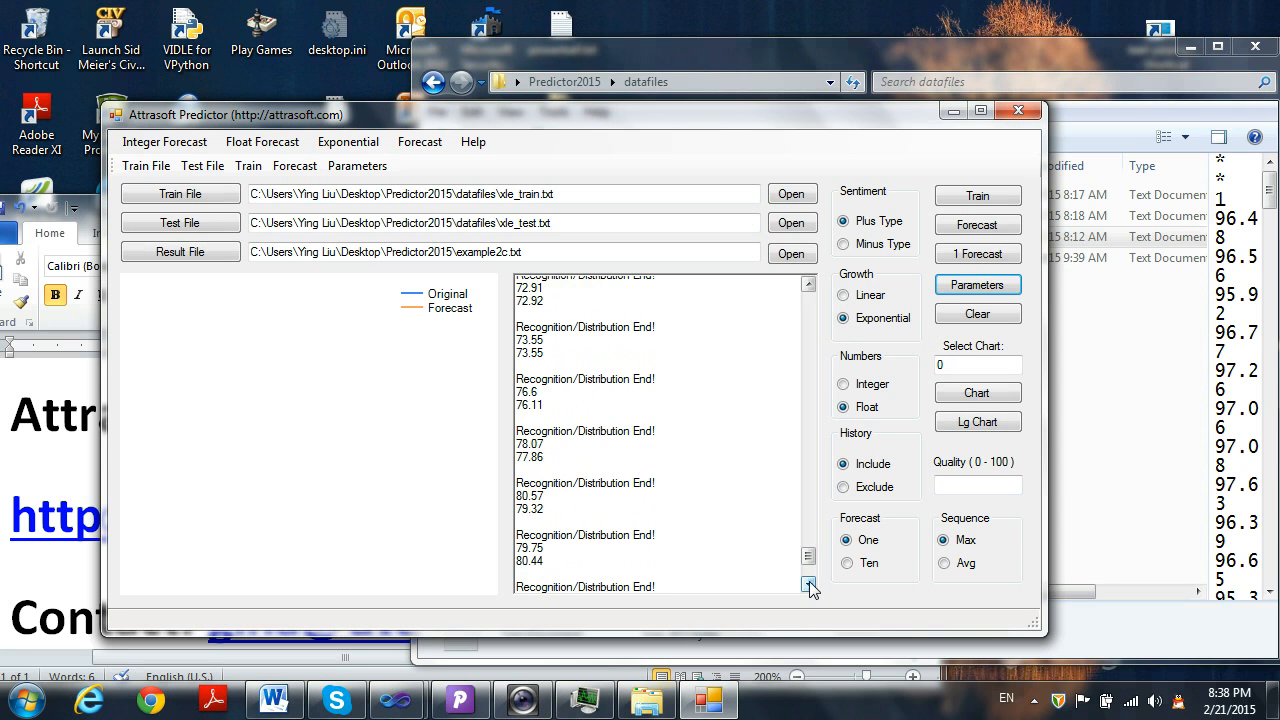
{"action": "left_click", "coordinate": [808, 586]}
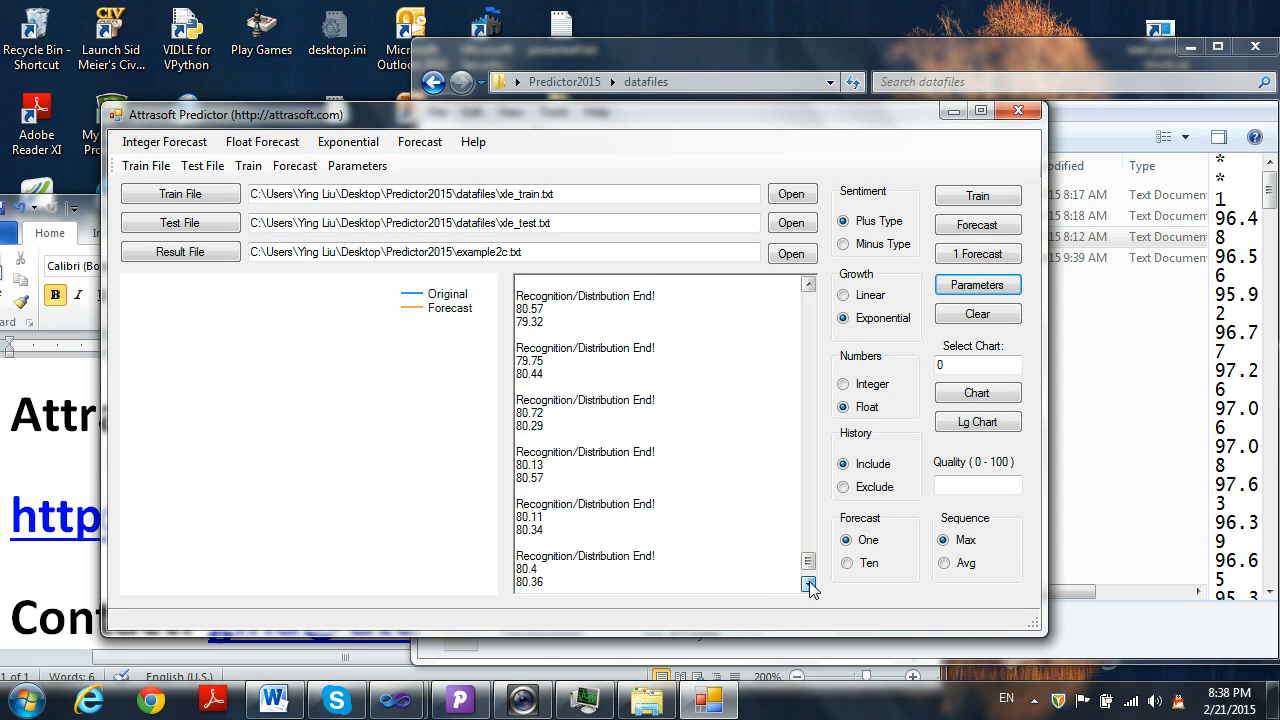
{"action": "left_click", "coordinate": [808, 584]}
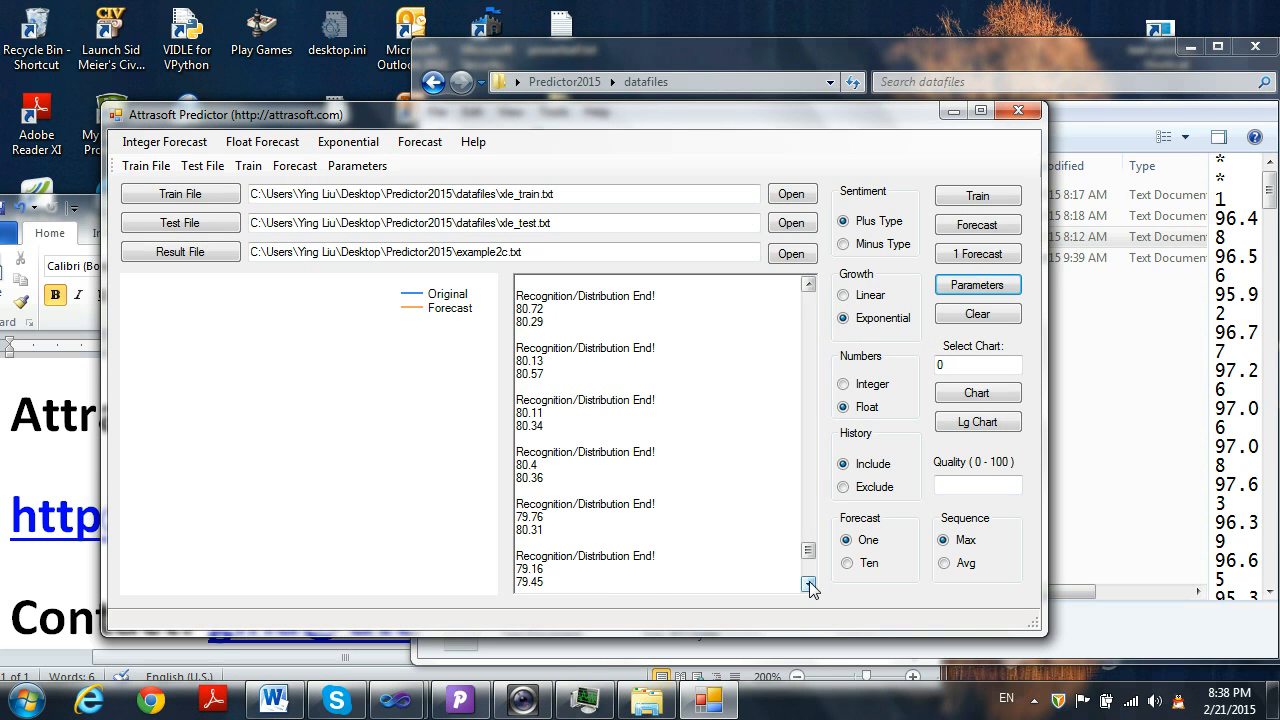
{"action": "left_click", "coordinate": [808, 588]}
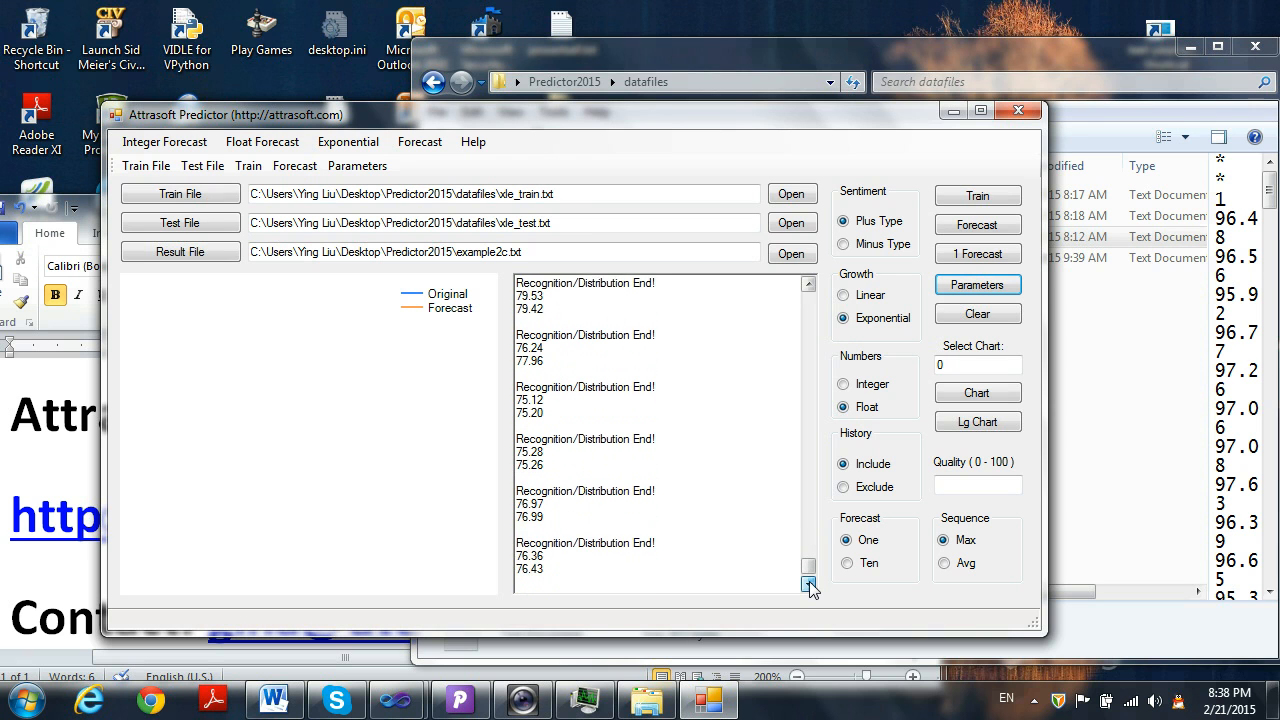
{"action": "left_click", "coordinate": [808, 586]}
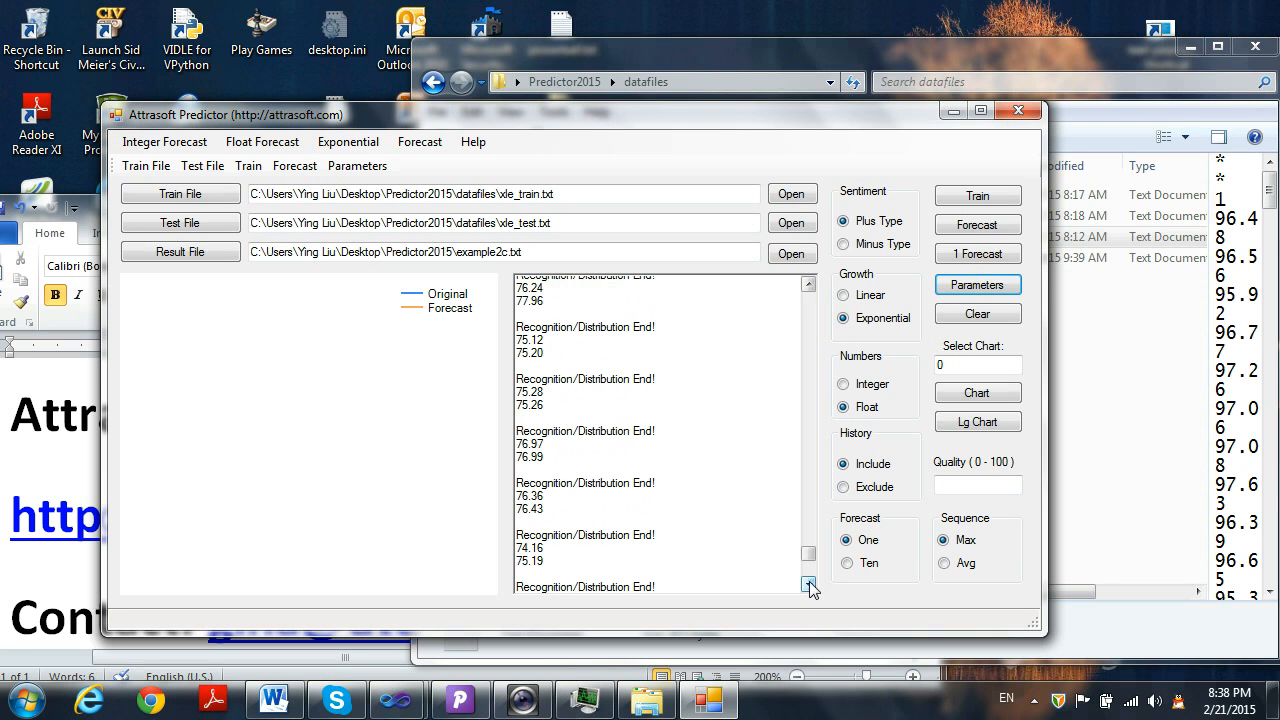
{"action": "left_click", "coordinate": [808, 586]}
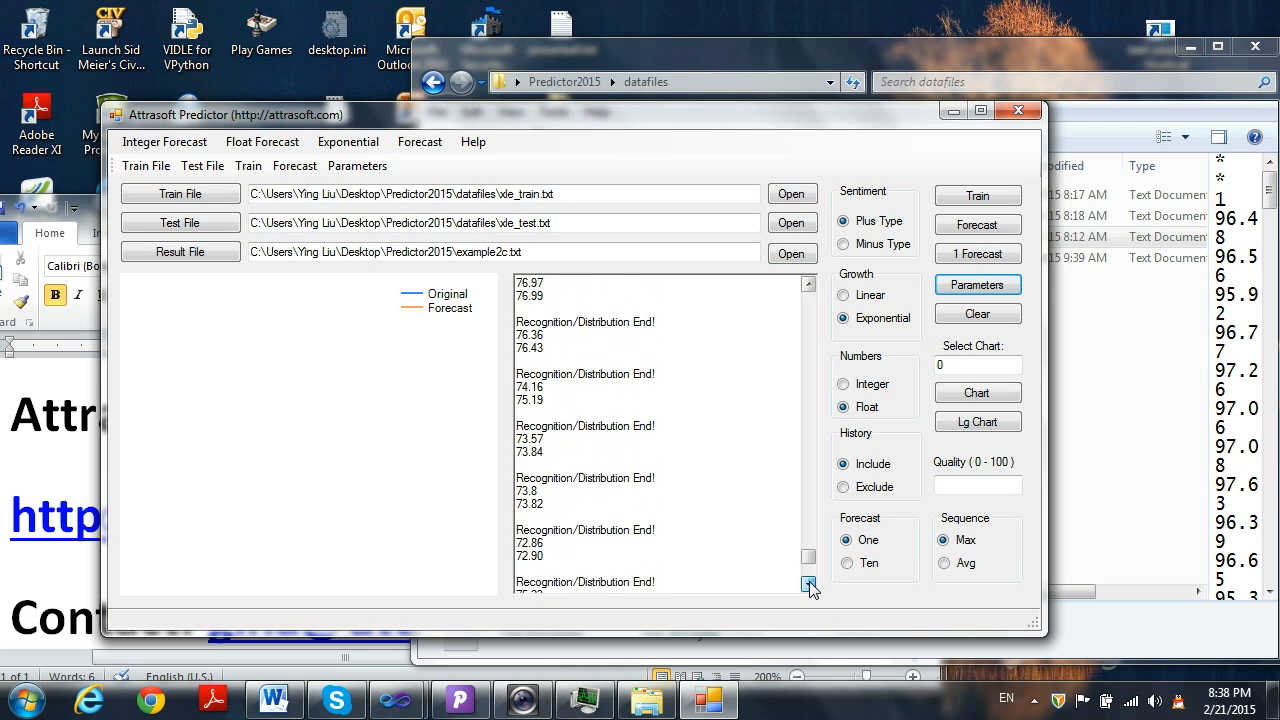
{"action": "left_click", "coordinate": [808, 584]}
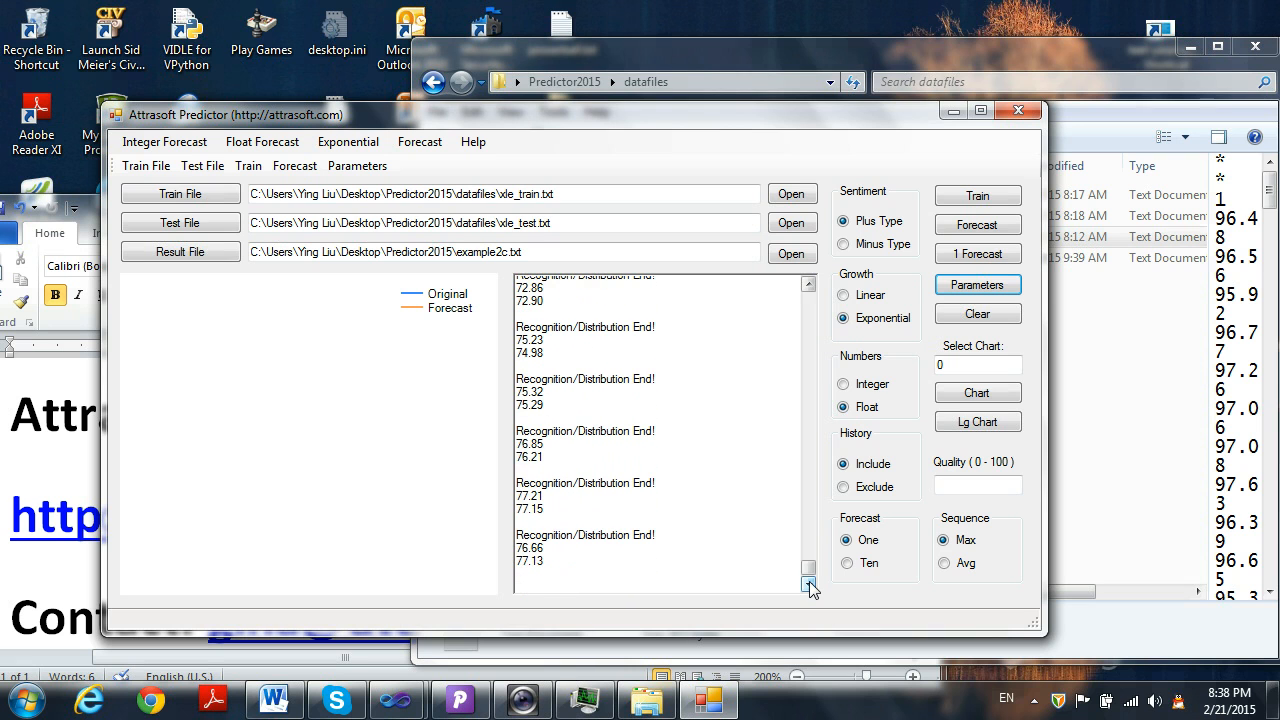
{"action": "left_click", "coordinate": [808, 584]}
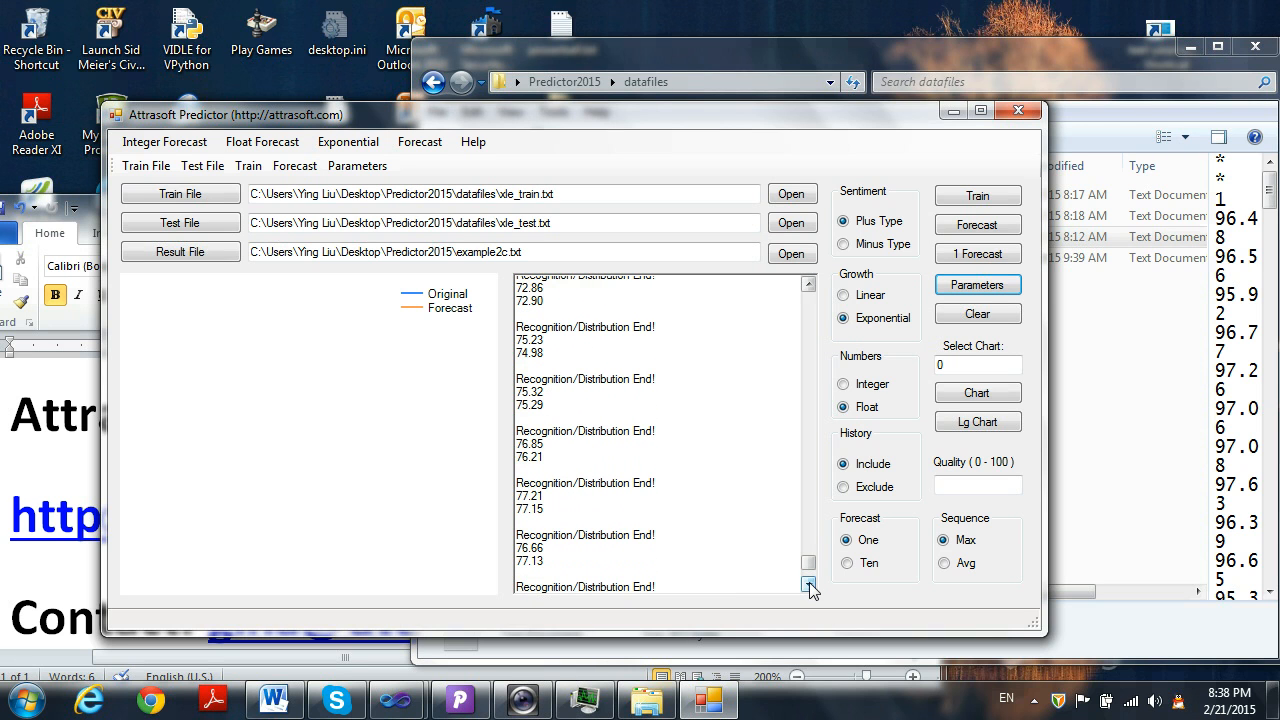
{"action": "left_click", "coordinate": [808, 584]}
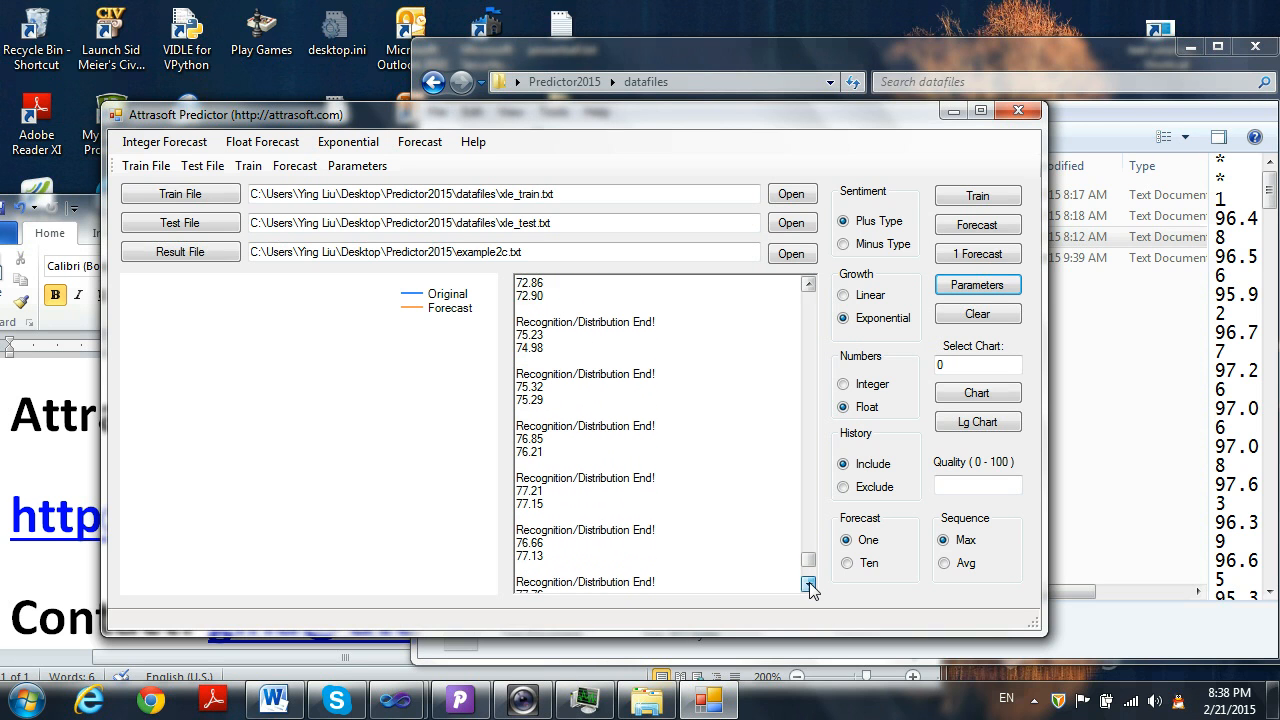
{"action": "left_click", "coordinate": [808, 584]}
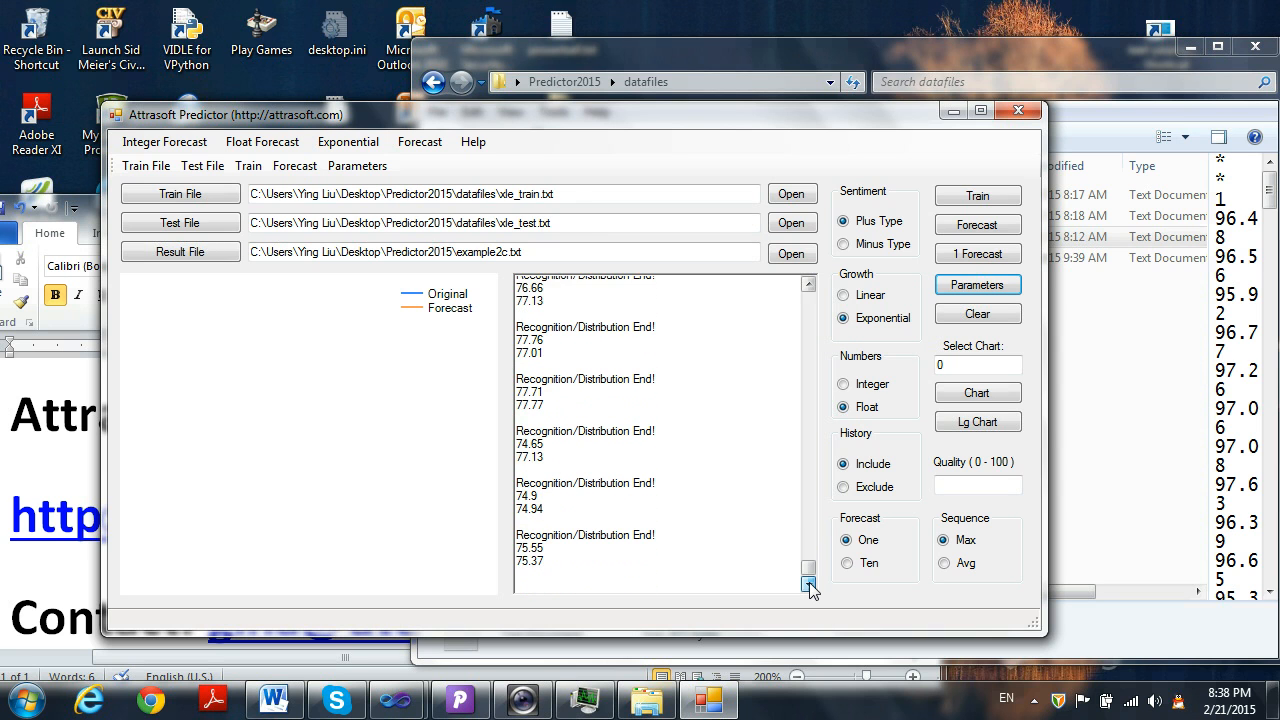
{"action": "left_click", "coordinate": [808, 588]}
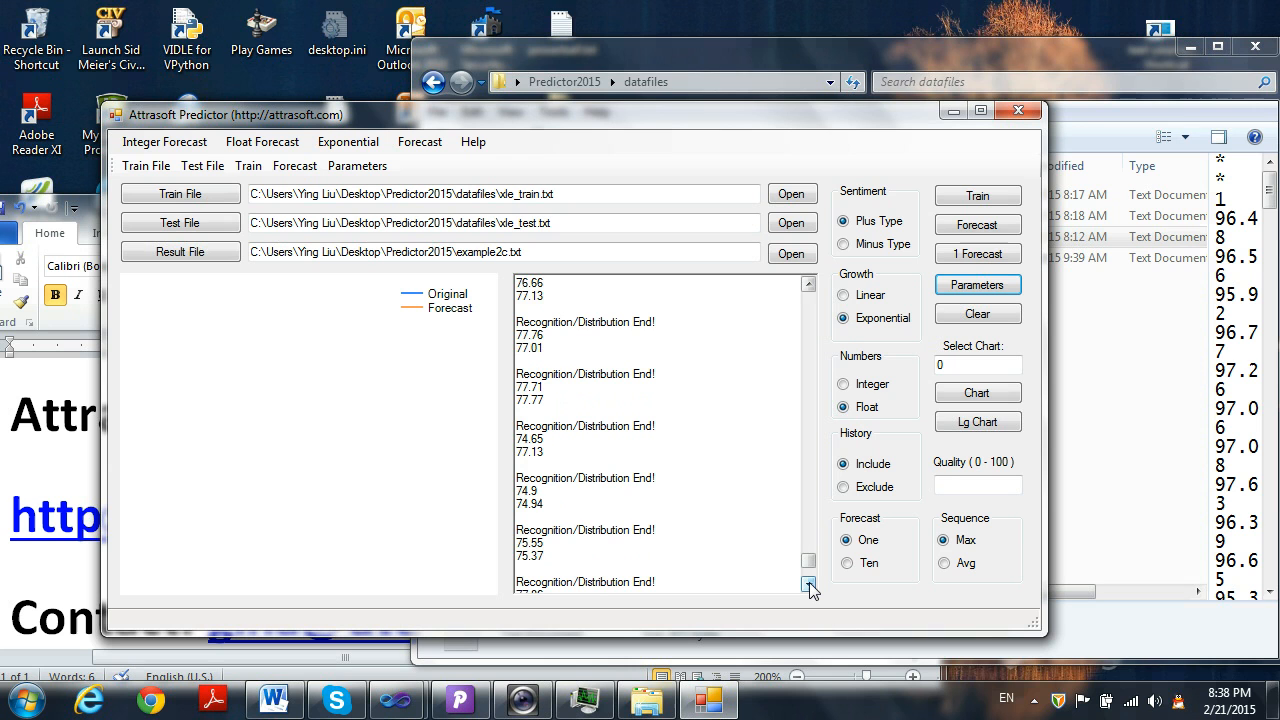
{"action": "left_click", "coordinate": [808, 584]}
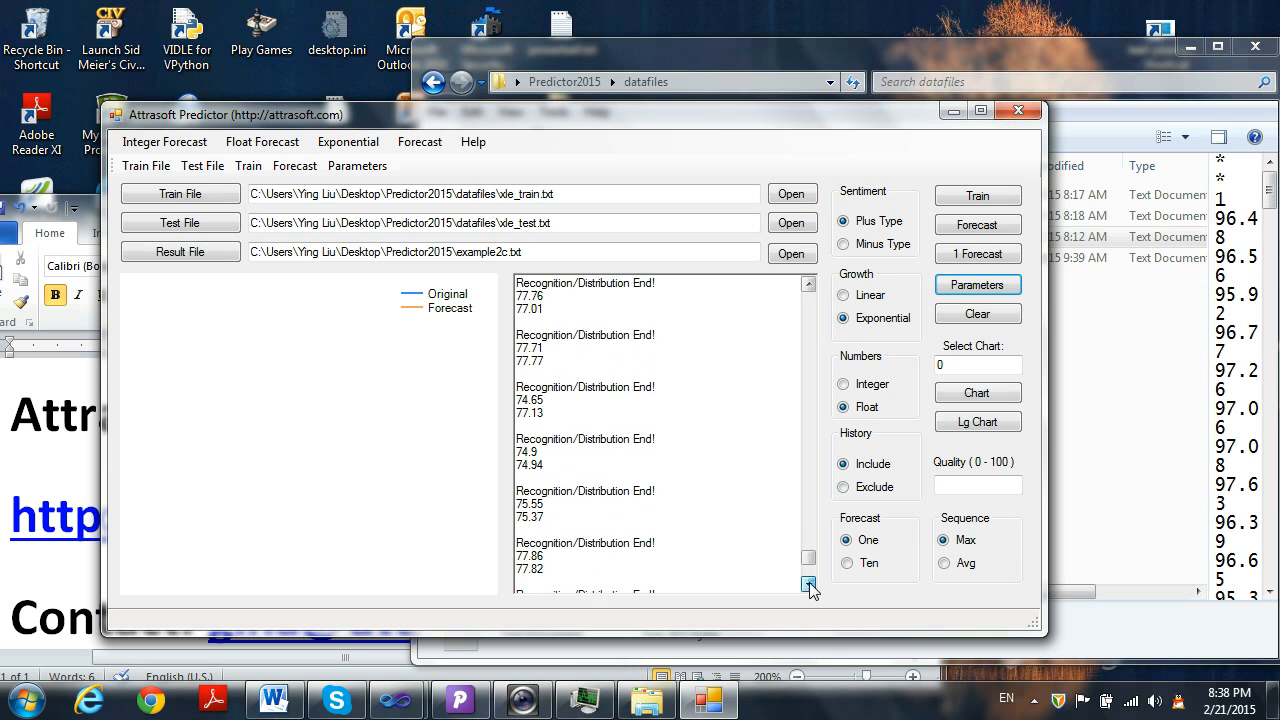
{"action": "left_click", "coordinate": [808, 584]}
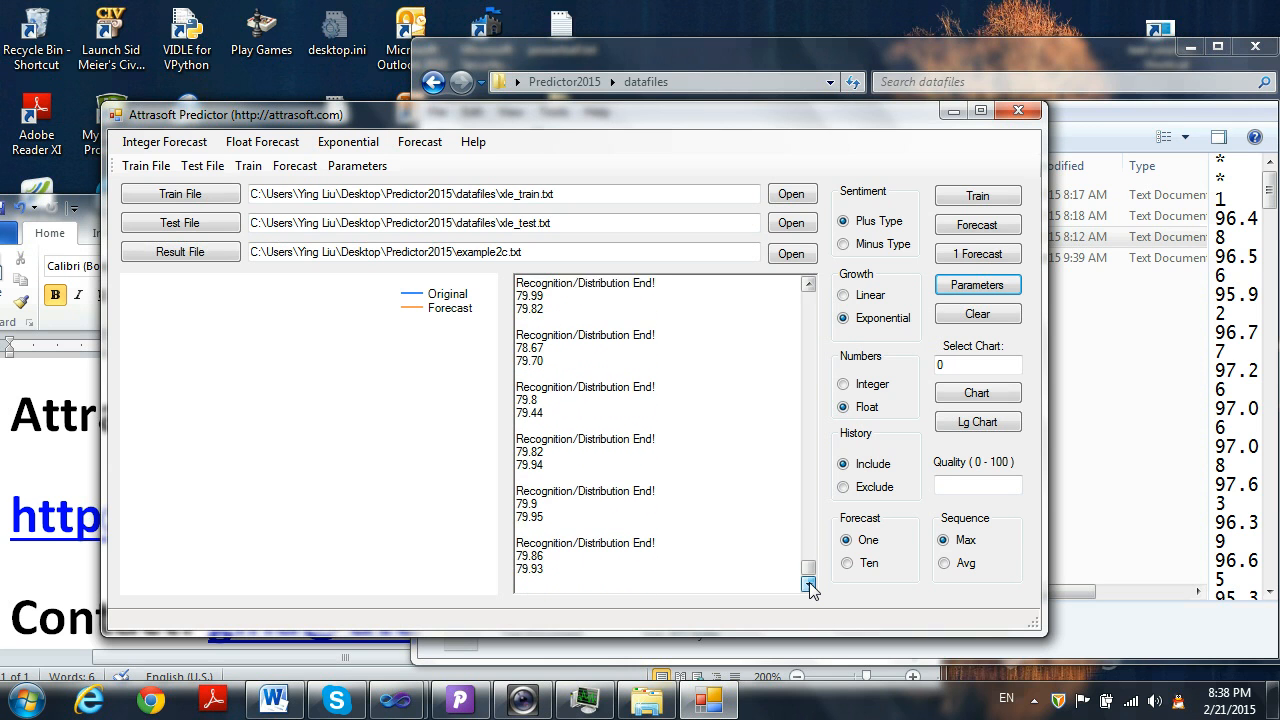
{"action": "left_click", "coordinate": [808, 584]}
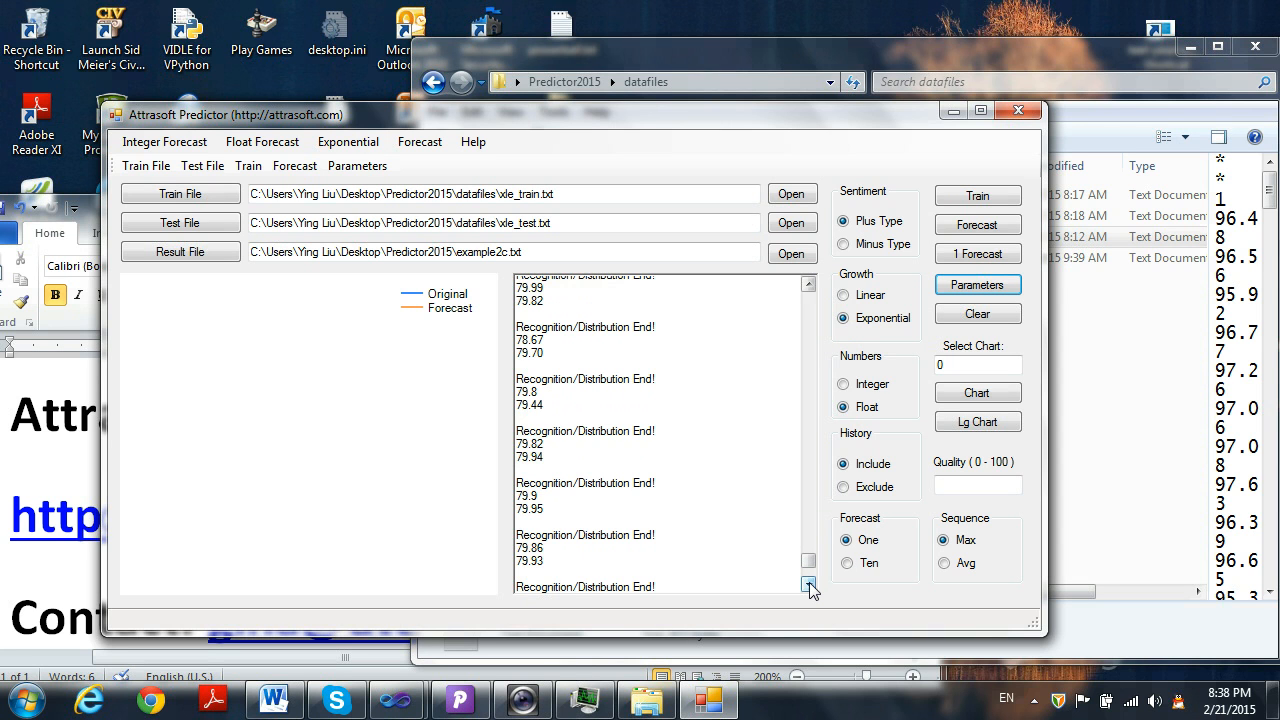
{"action": "left_click", "coordinate": [808, 588]}
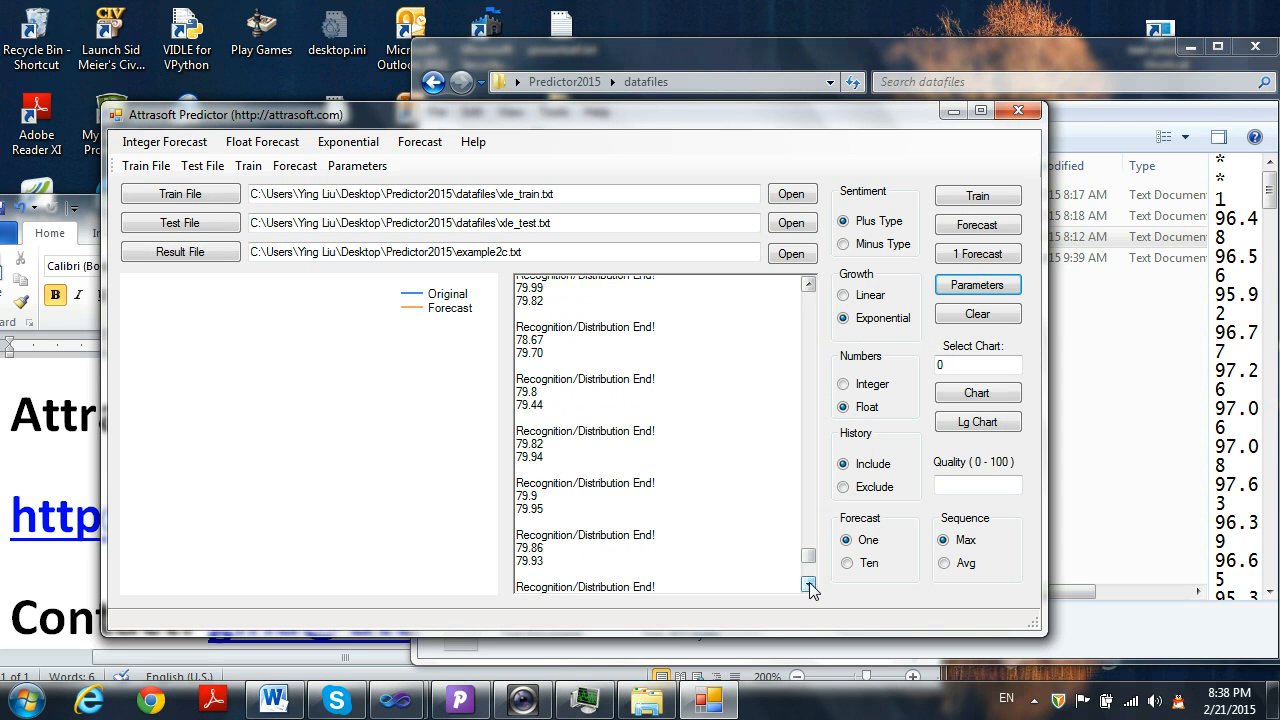
{"action": "left_click", "coordinate": [808, 588]}
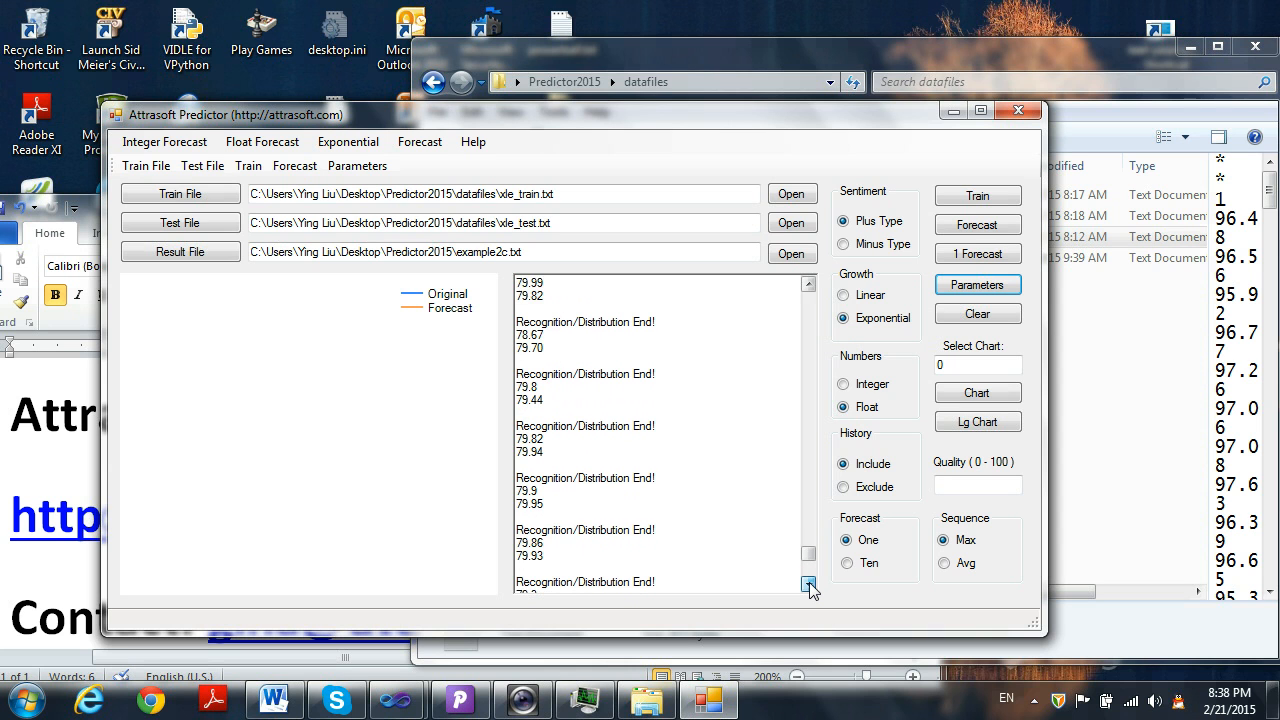
{"action": "left_click", "coordinate": [808, 584]}
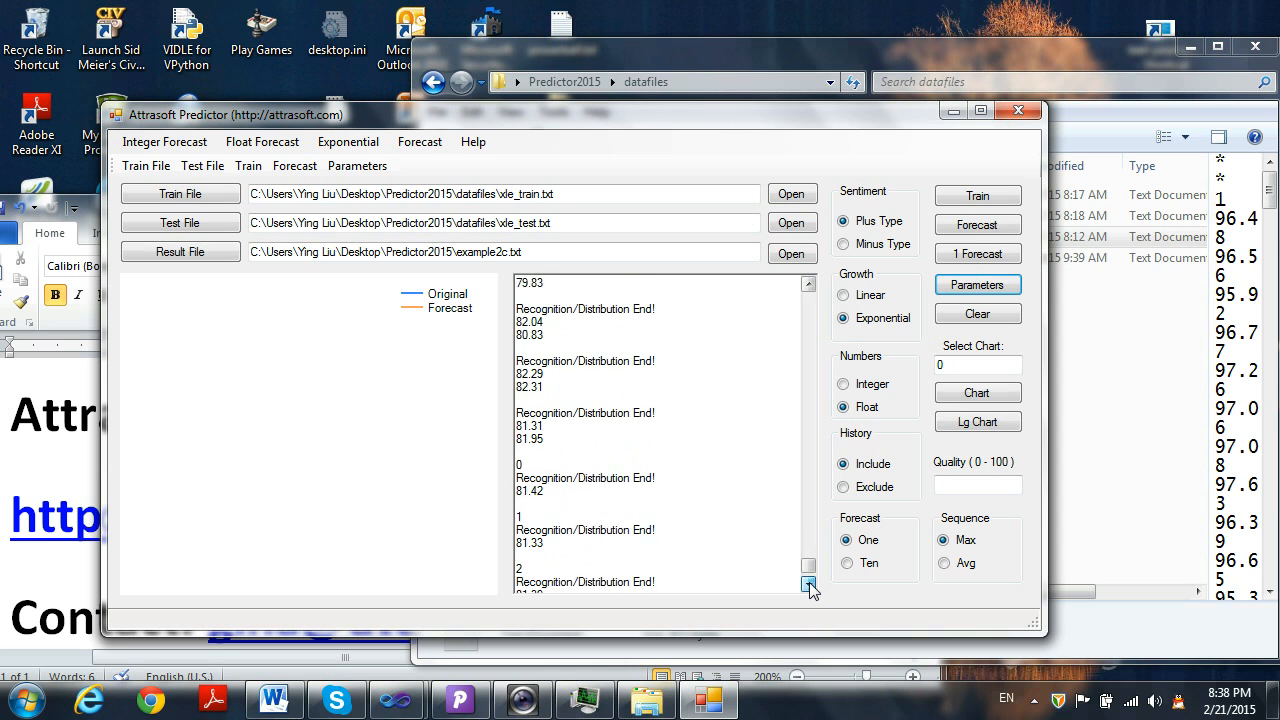
{"action": "left_click", "coordinate": [808, 584]}
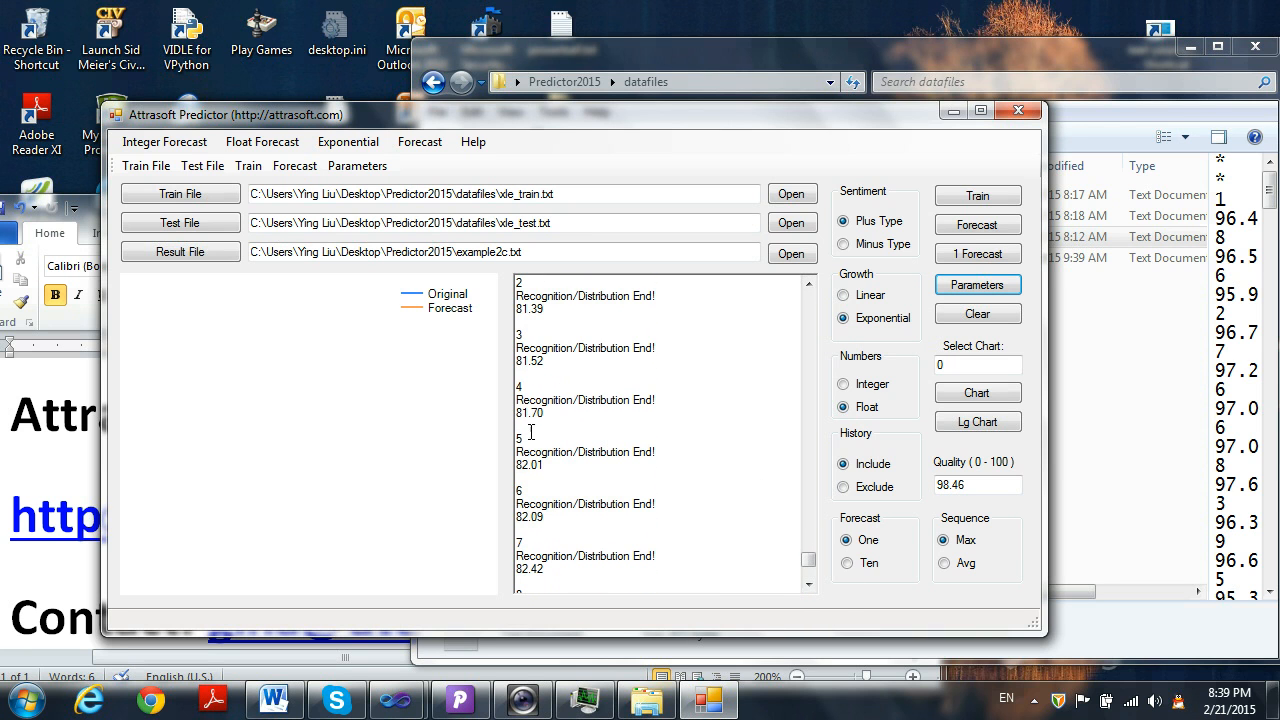
{"action": "mouse_move", "coordinate": [796, 620]}
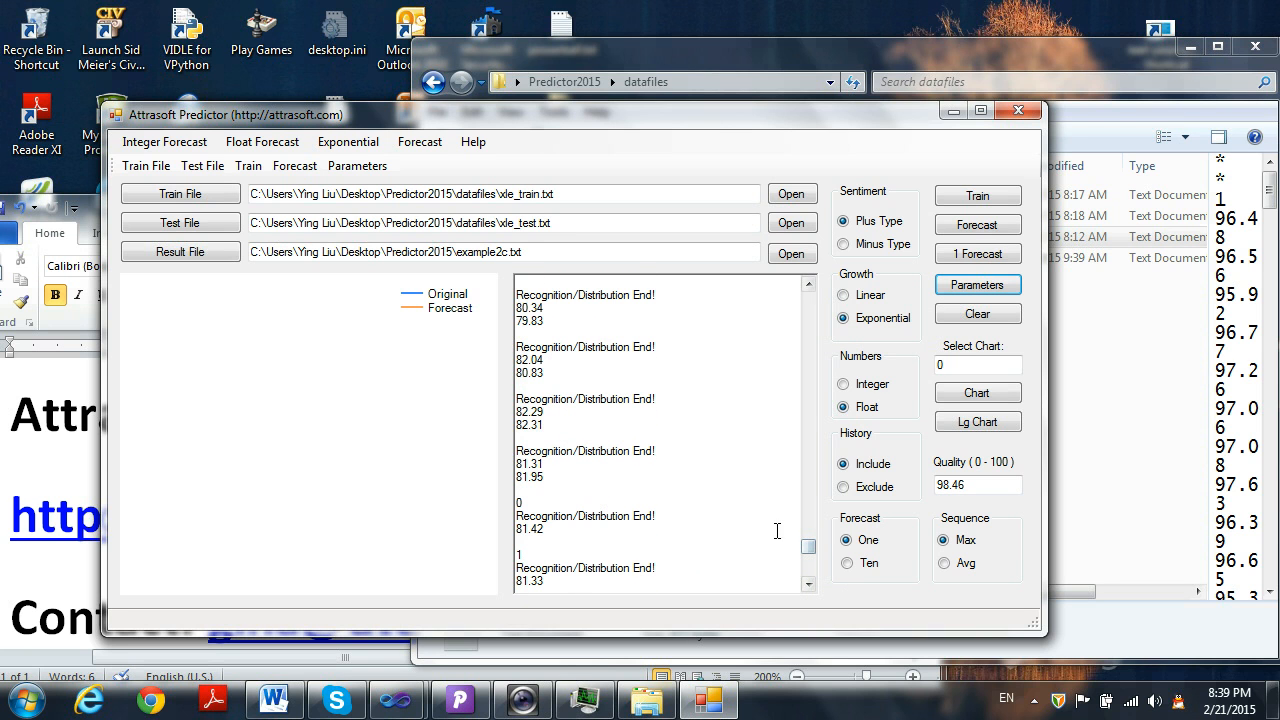
Select the first future prediction line, 81.42, in the results box with quality 98.46.
{"action": "double_click", "coordinate": [528, 528]}
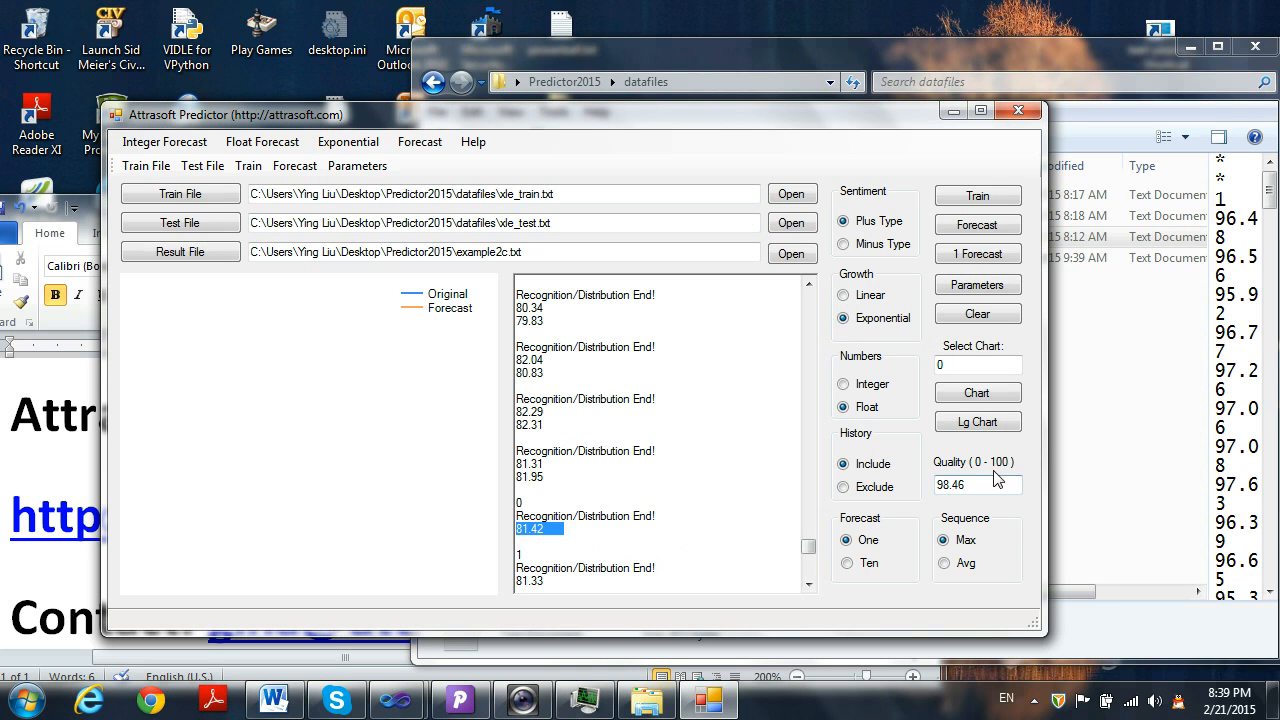
{"action": "triple_click", "coordinate": [976, 484]}
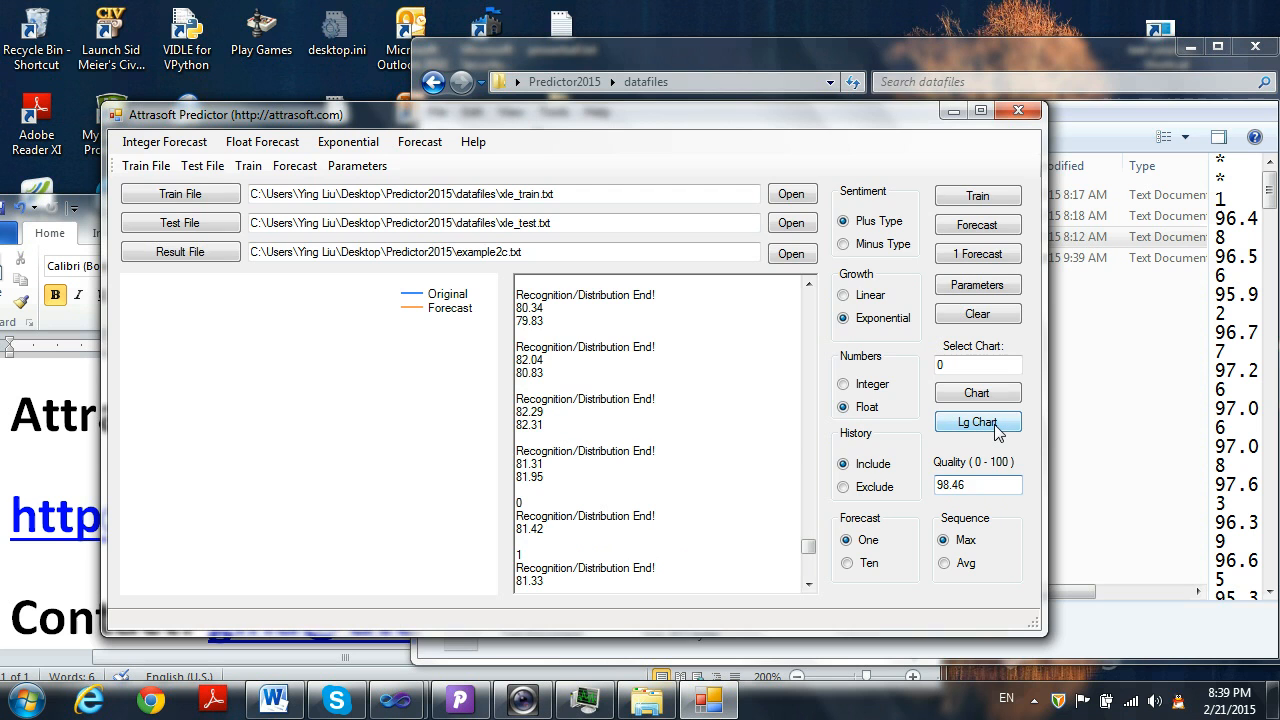
Show the Large Chart plotting original prices against the forecast over about 120 points.
{"action": "left_click", "coordinate": [976, 420]}
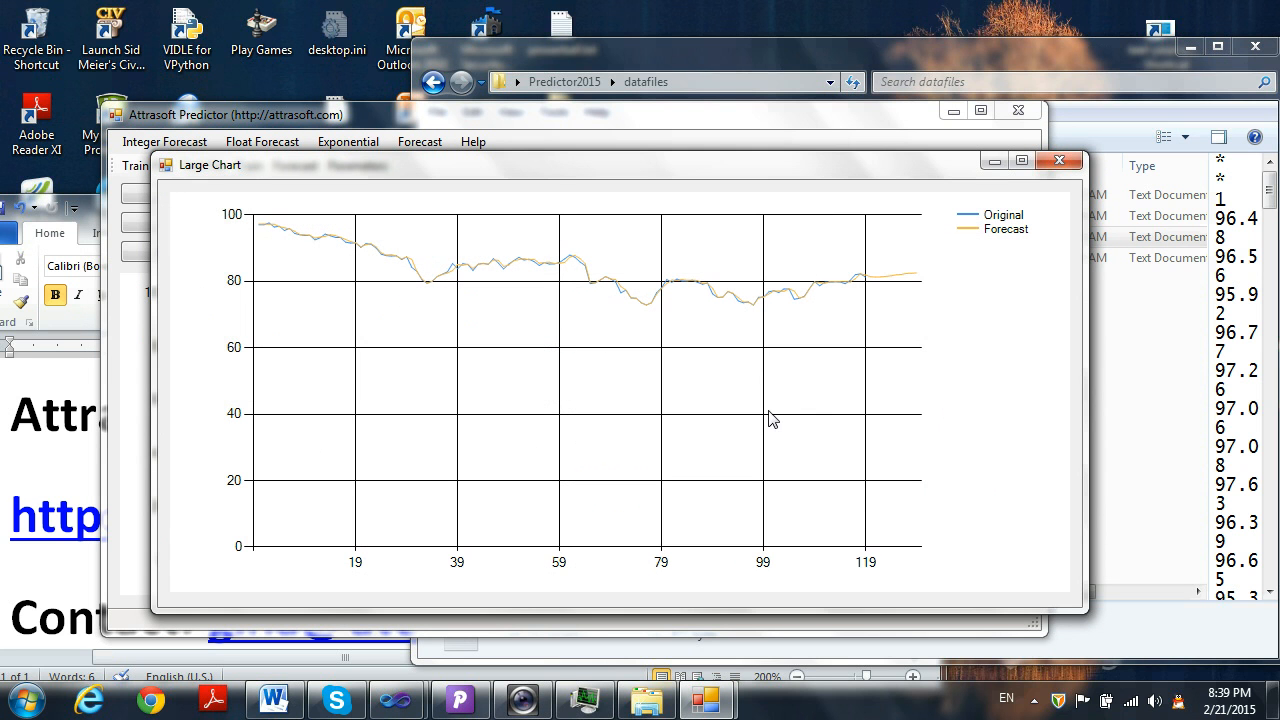
{"action": "mouse_move", "coordinate": [484, 270]}
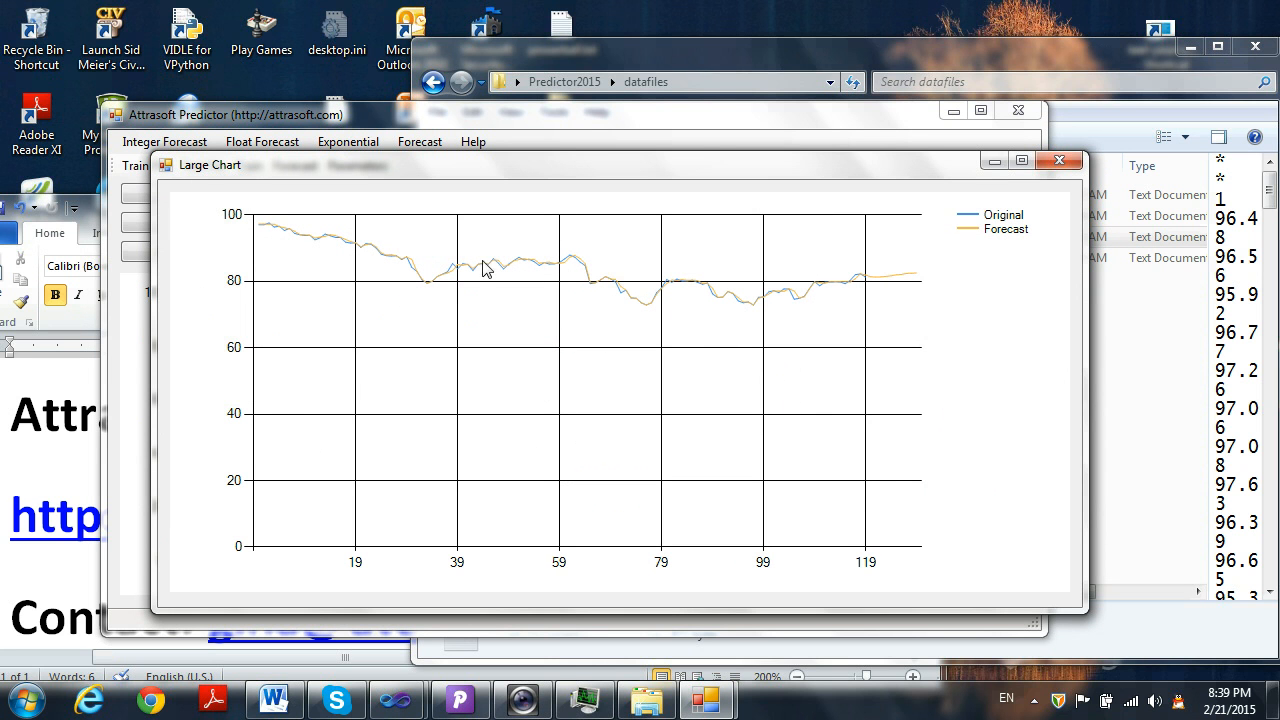
{"action": "mouse_move", "coordinate": [516, 278]}
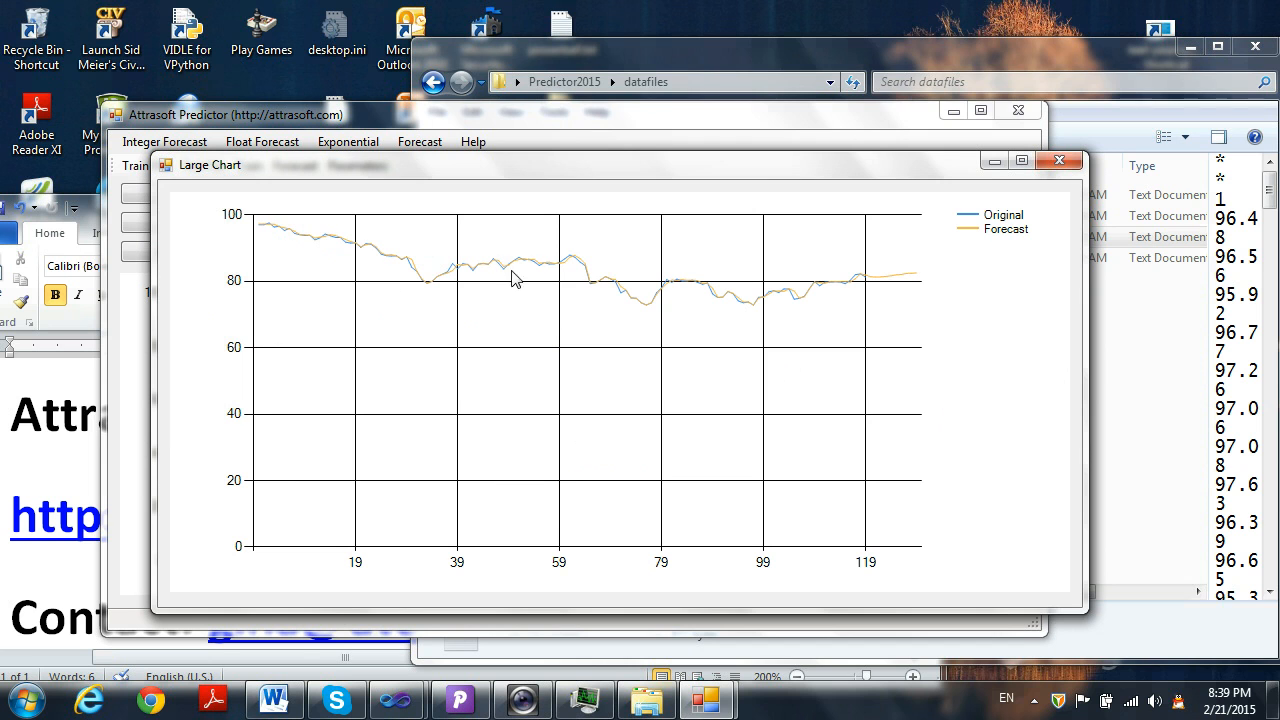
{"action": "mouse_move", "coordinate": [836, 308]}
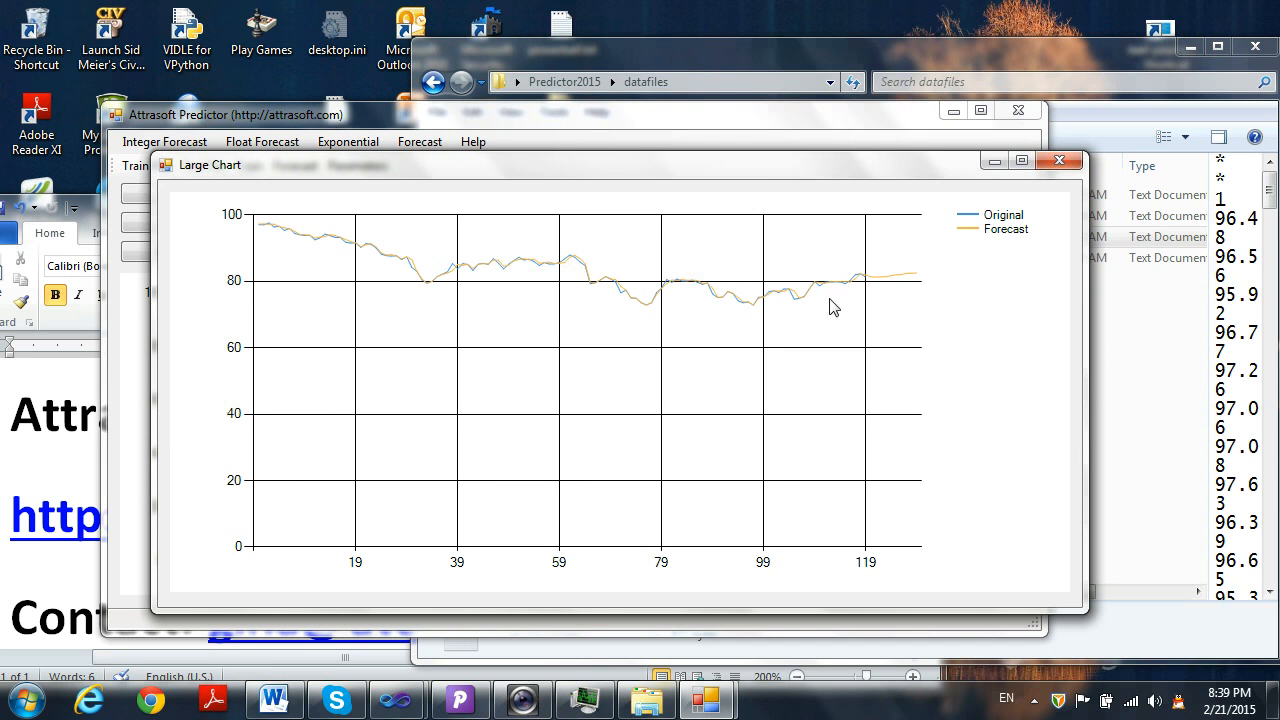
{"action": "mouse_move", "coordinate": [920, 288]}
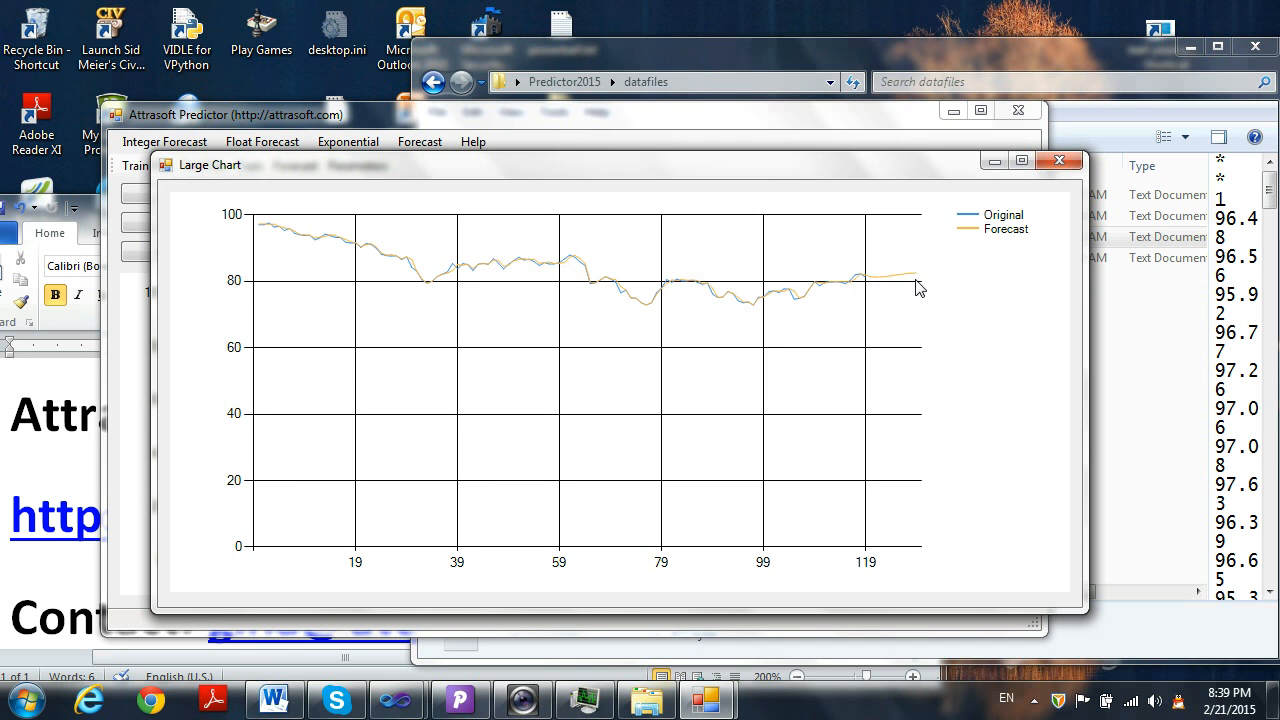
{"action": "mouse_move", "coordinate": [884, 288]}
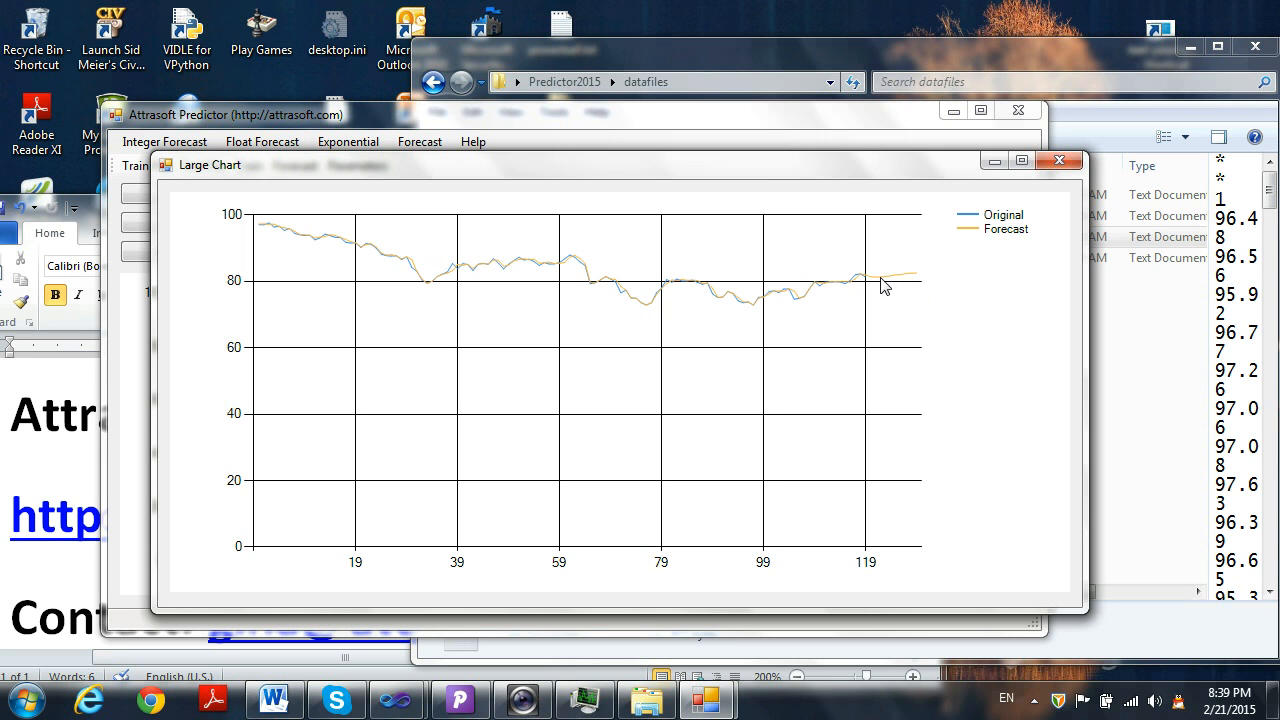
{"action": "mouse_move", "coordinate": [888, 278]}
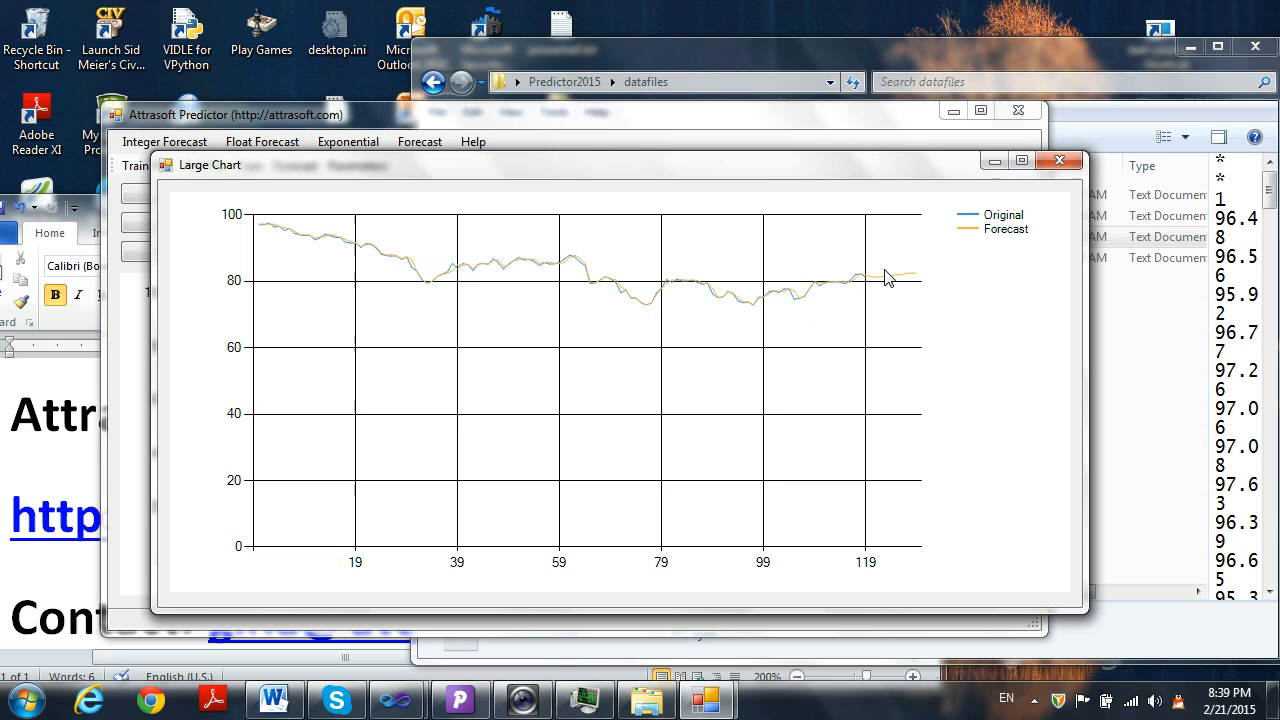